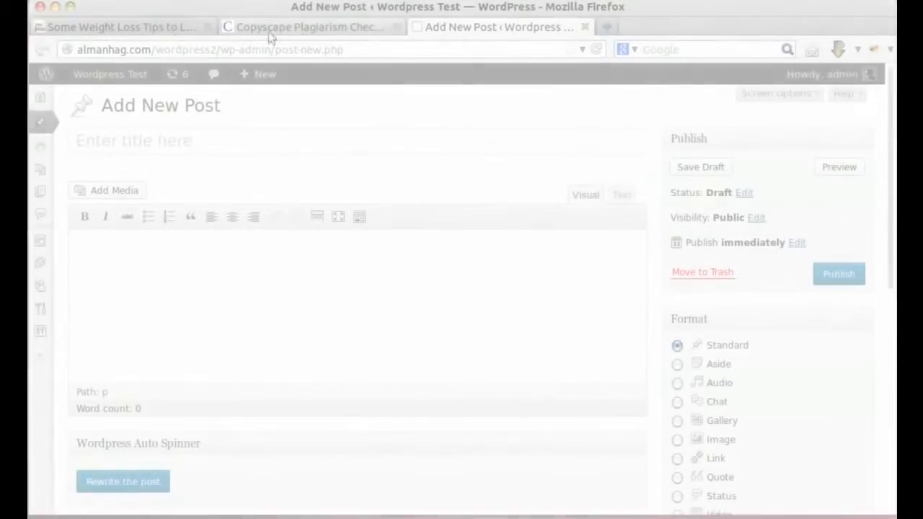
- Copy the weight-loss tips article title from the EzineArticles page
left_click(119, 27)
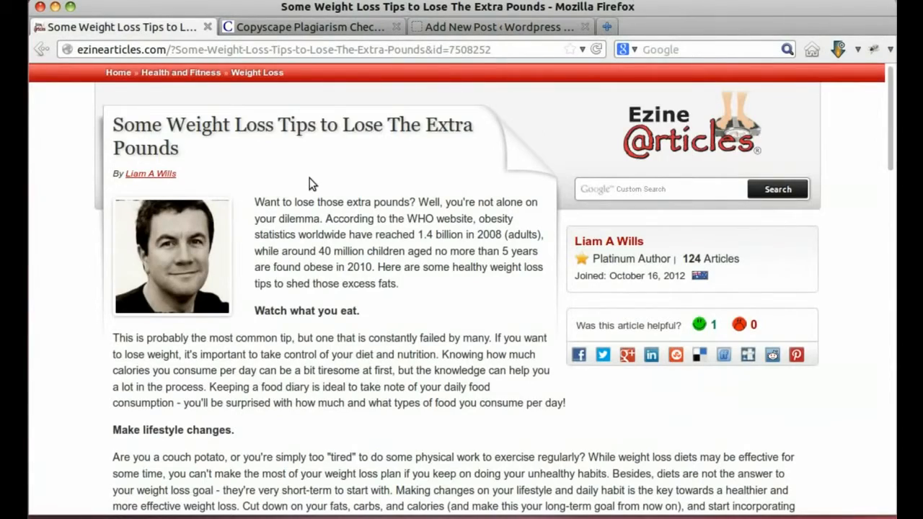
scroll("down", 3)
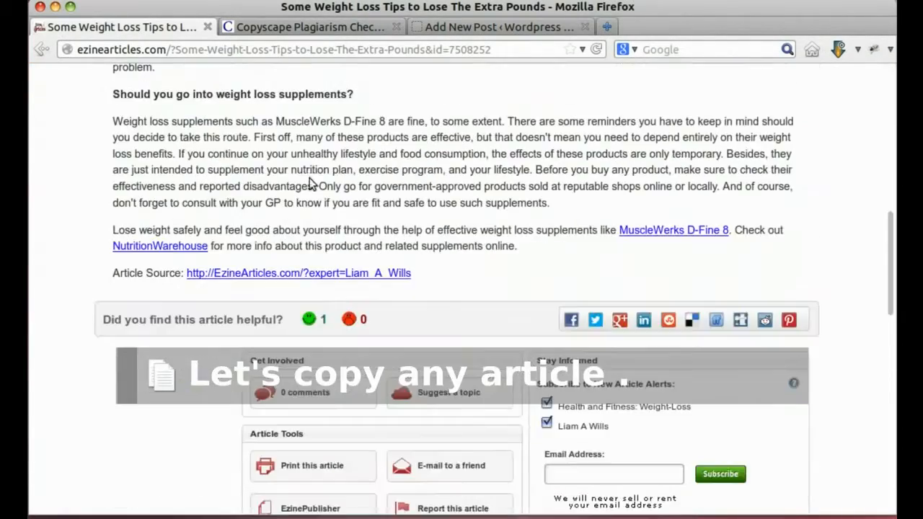
scroll("up", 3)
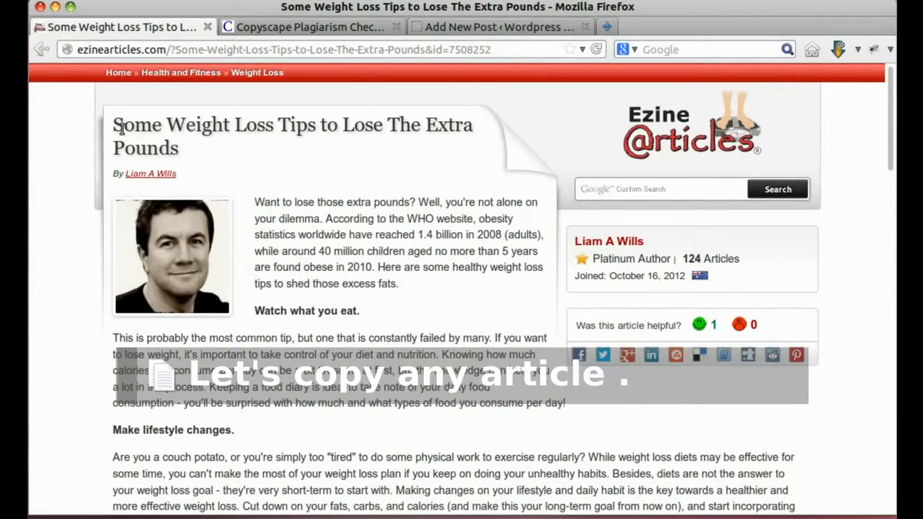
right_click(181, 133)
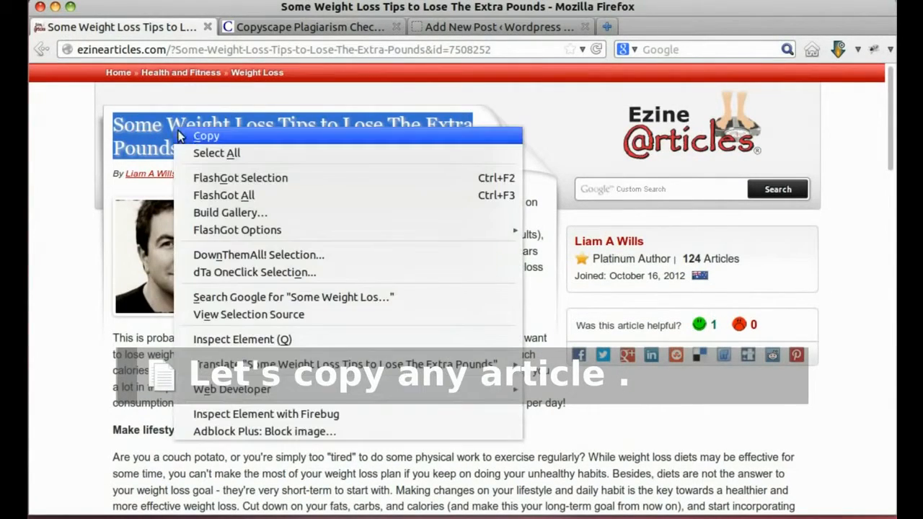
left_click(498, 26)
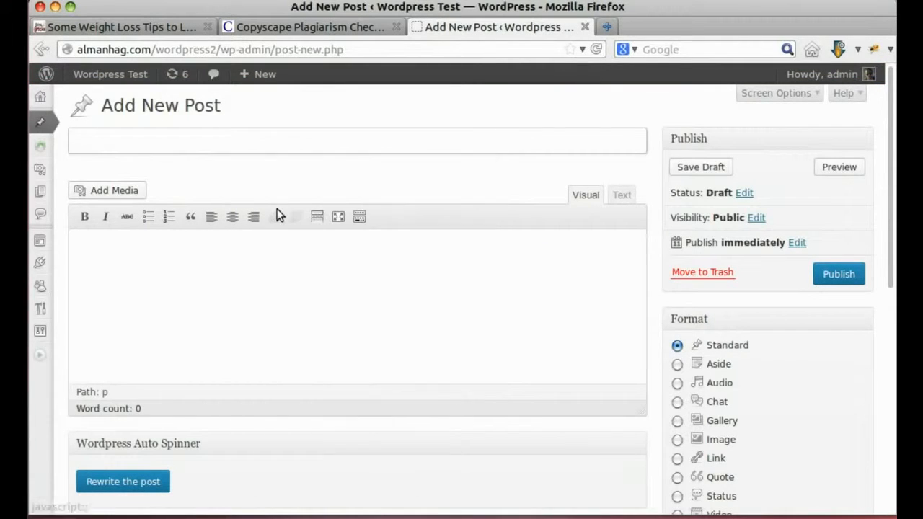
- Title the new post 'Some Weight Loss Tips to Lose The Extra Pounds' and paste the article body
type("Some Weight Loss Tips to Lose The Extra Pounds")
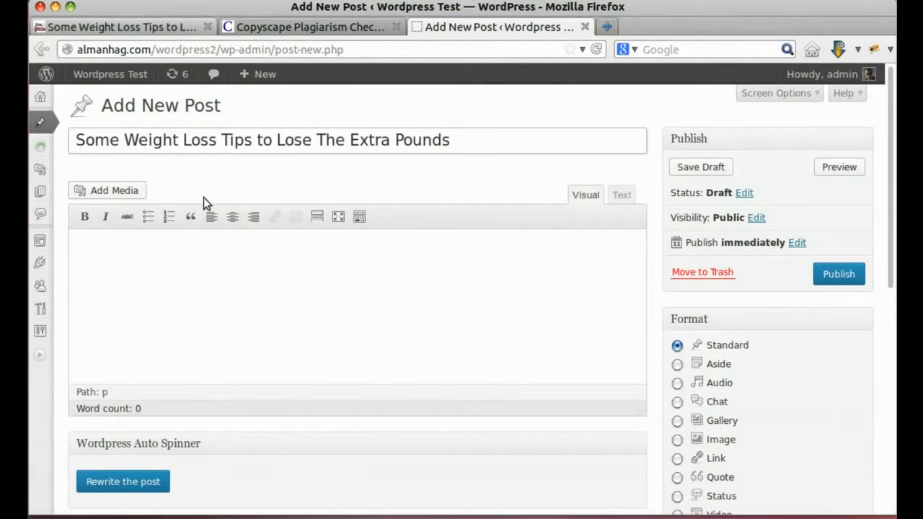
left_click(119, 27)
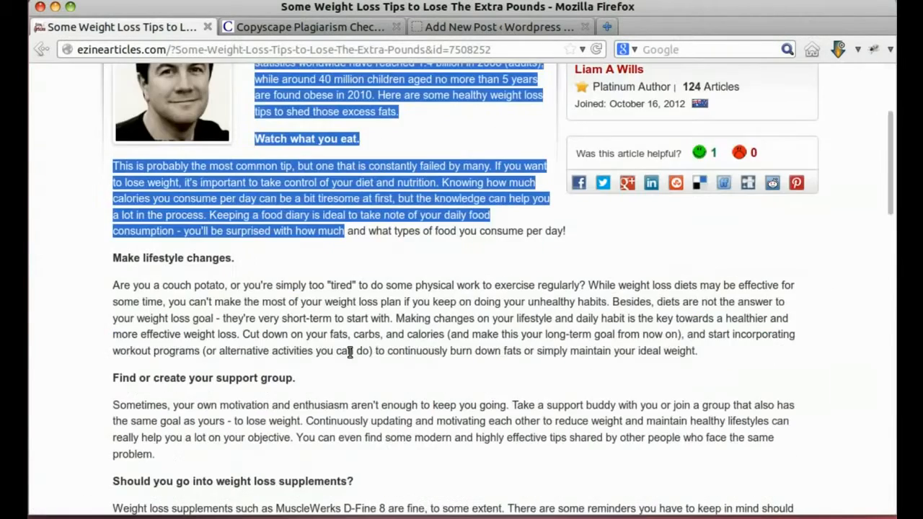
scroll("down", 3)
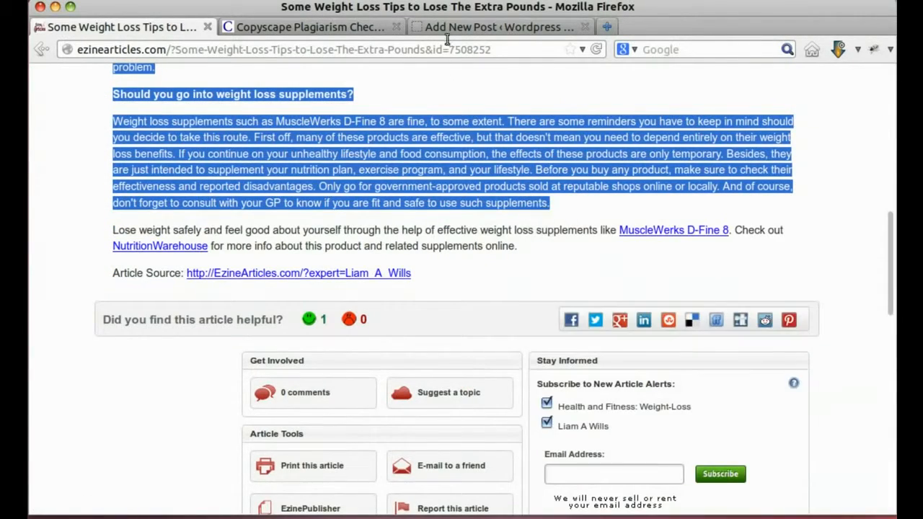
left_click(499, 27)
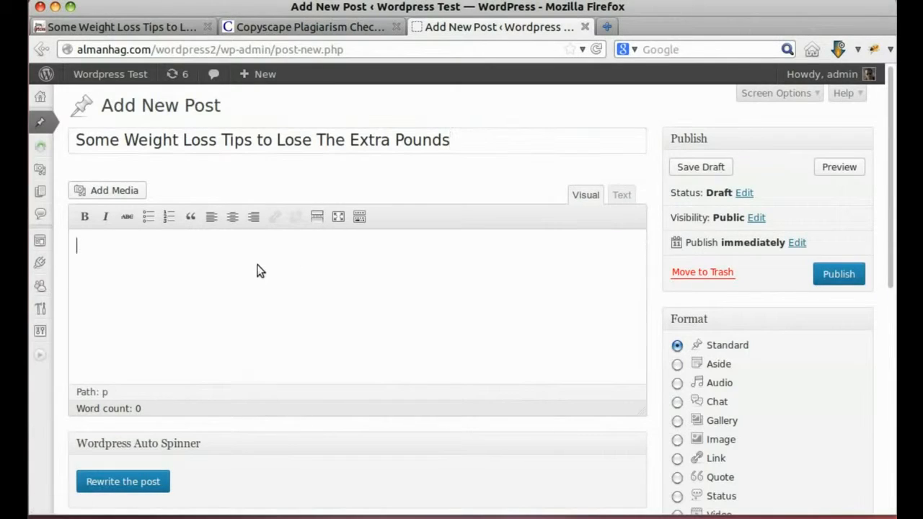
right_click(260, 271)
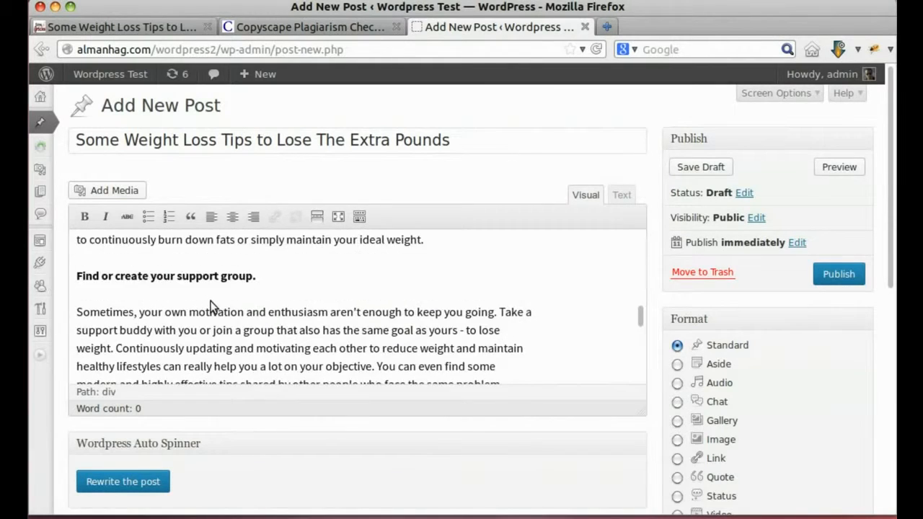
- Publish the weight-loss tips post
scroll("up", 3)
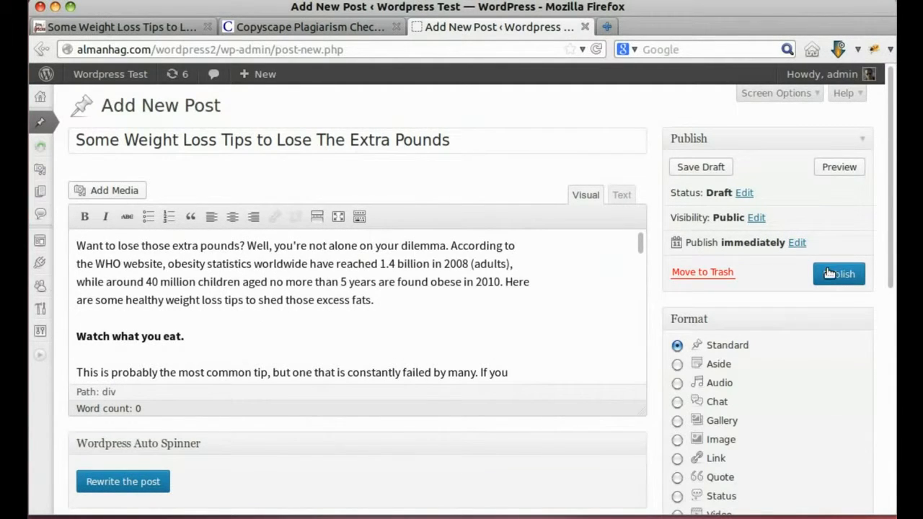
left_click(700, 166)
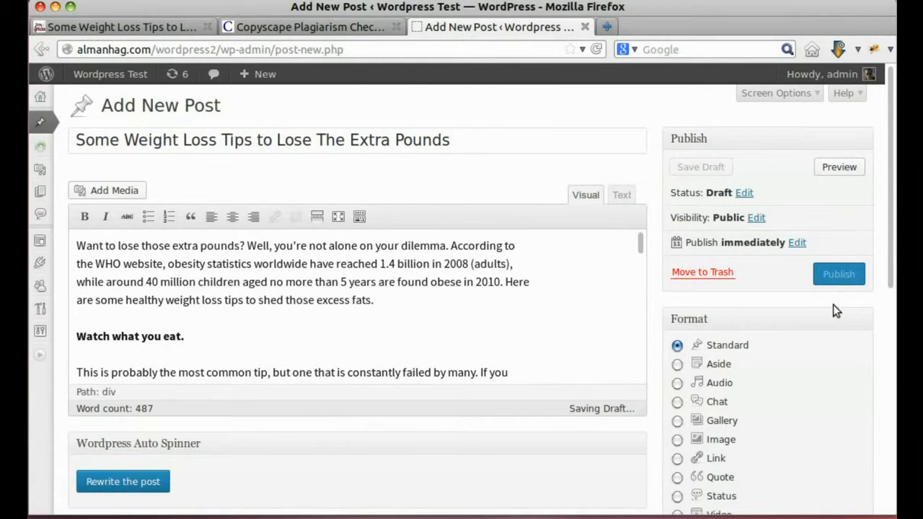
left_click(838, 274)
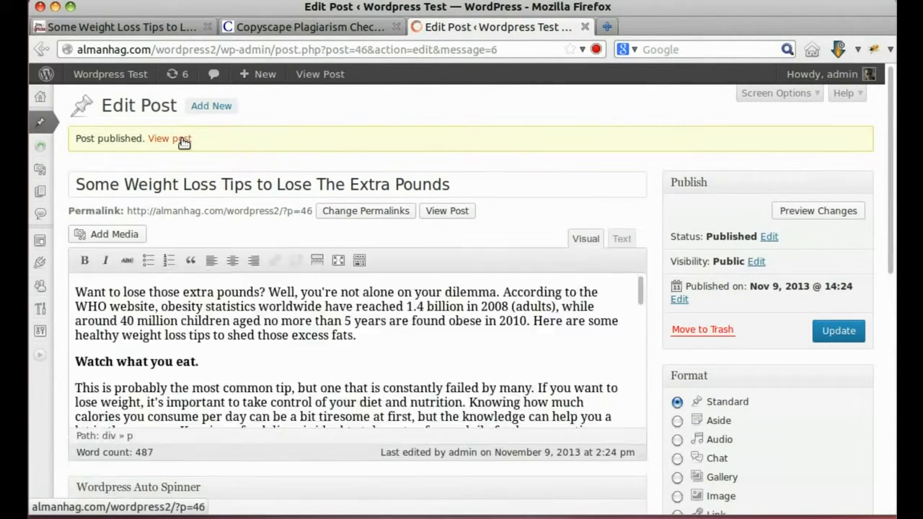
- View the published weight-loss tips post live on the WordPress Test site
left_click(170, 138)
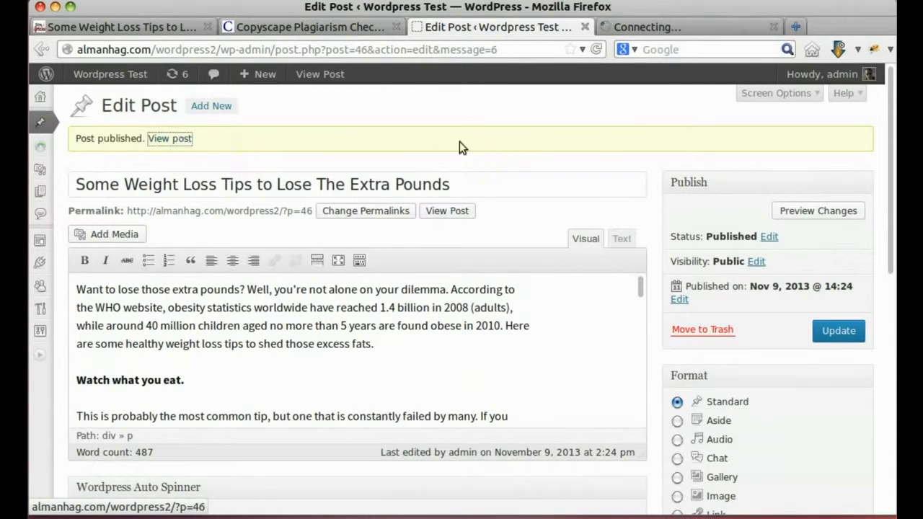
left_click(170, 138)
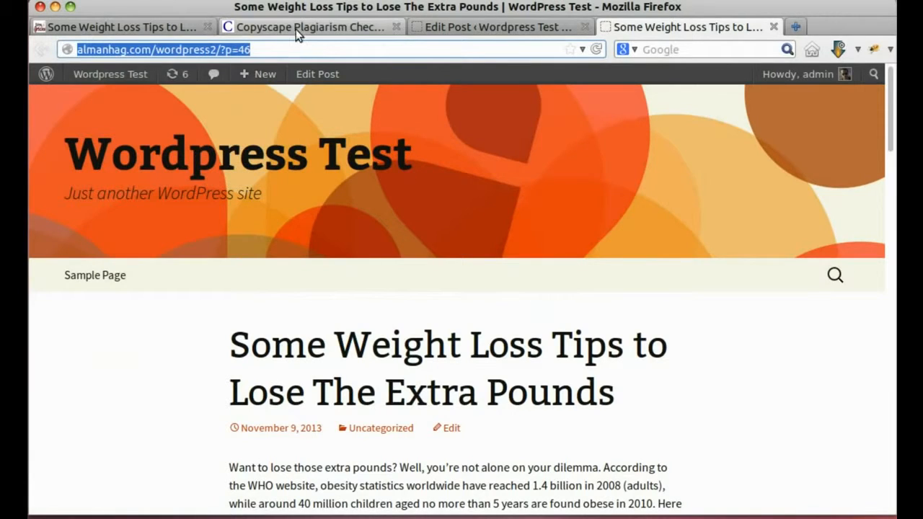
left_click(310, 27)
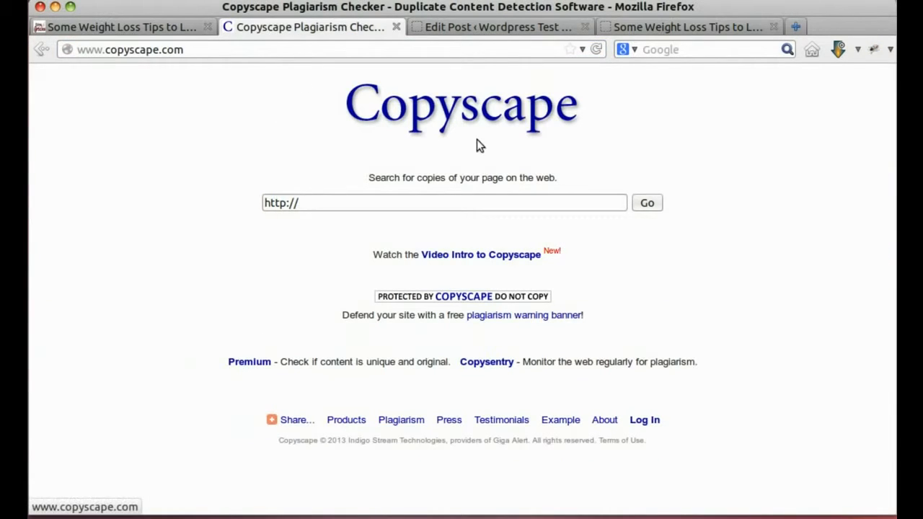
left_click(443, 202)
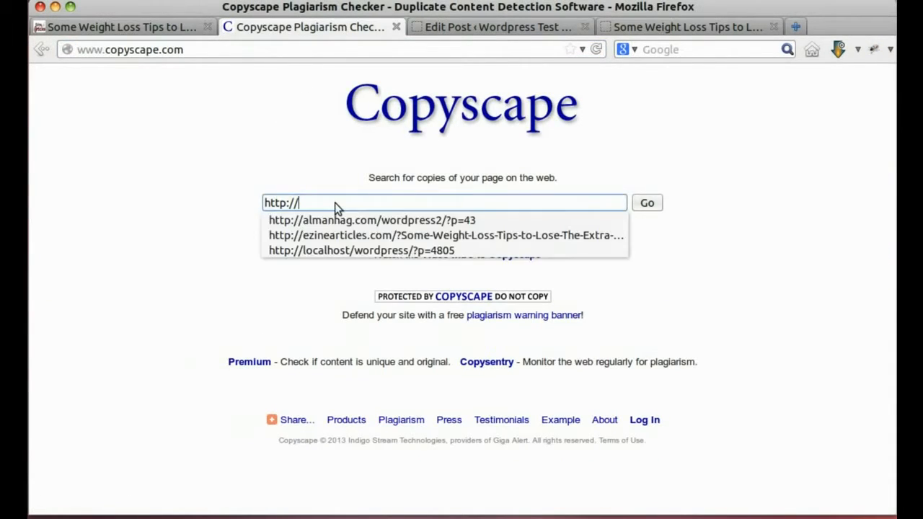
type("http://almanhag.com/wordpress2/?p=46")
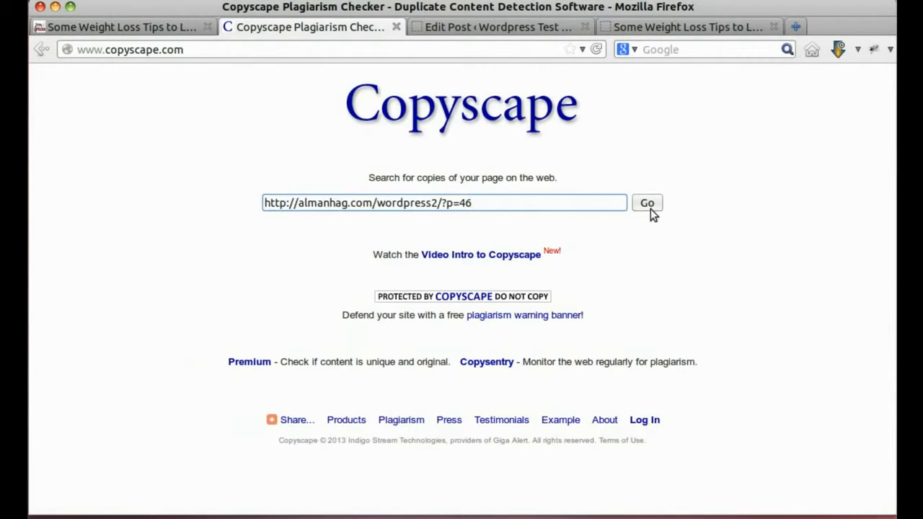
left_click(646, 203)
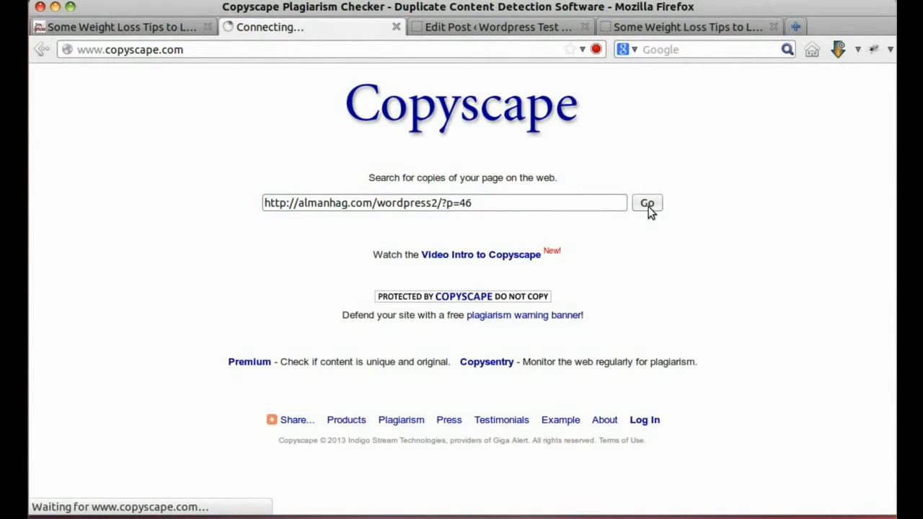
left_click(647, 202)
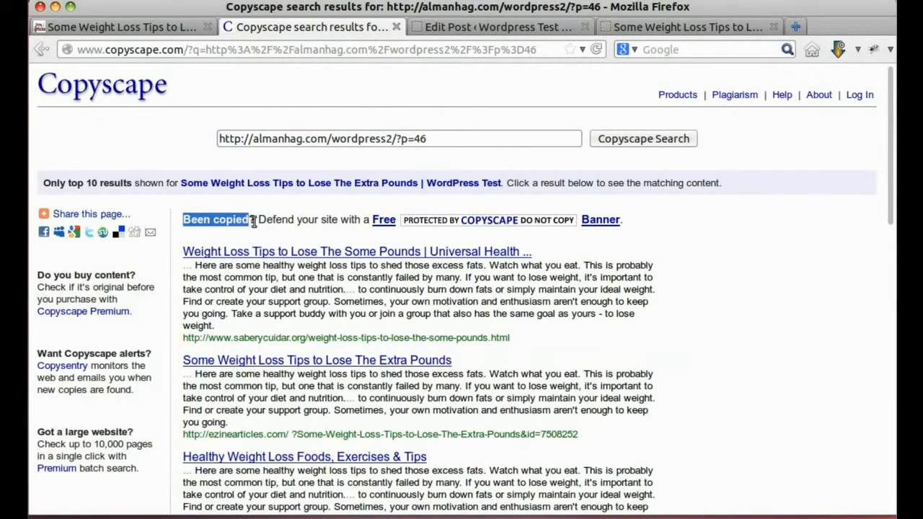
- Review the Copyscape results showing ten other sites with the same text
scroll("down", 3)
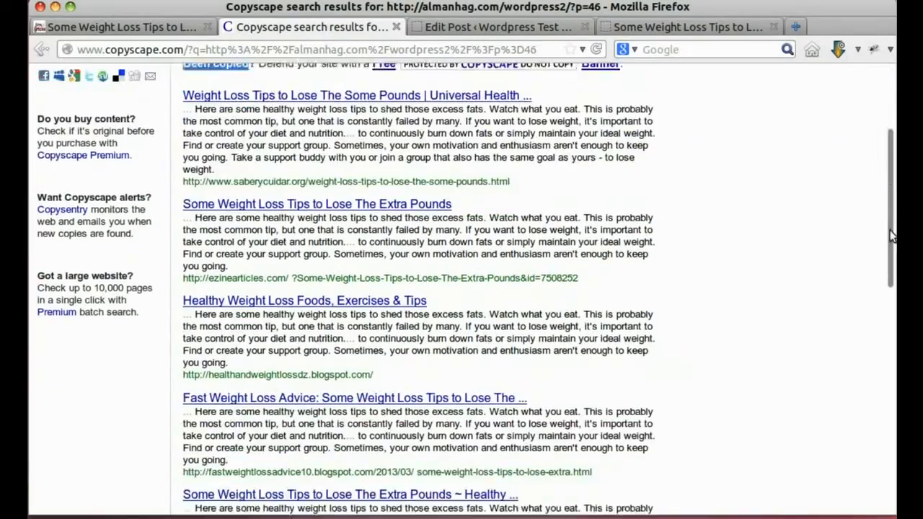
scroll("down", 3)
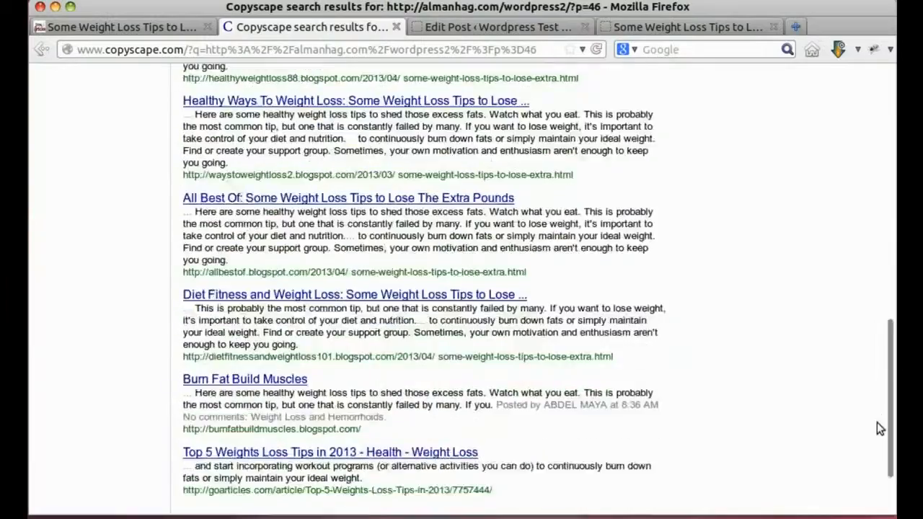
scroll("down", 3)
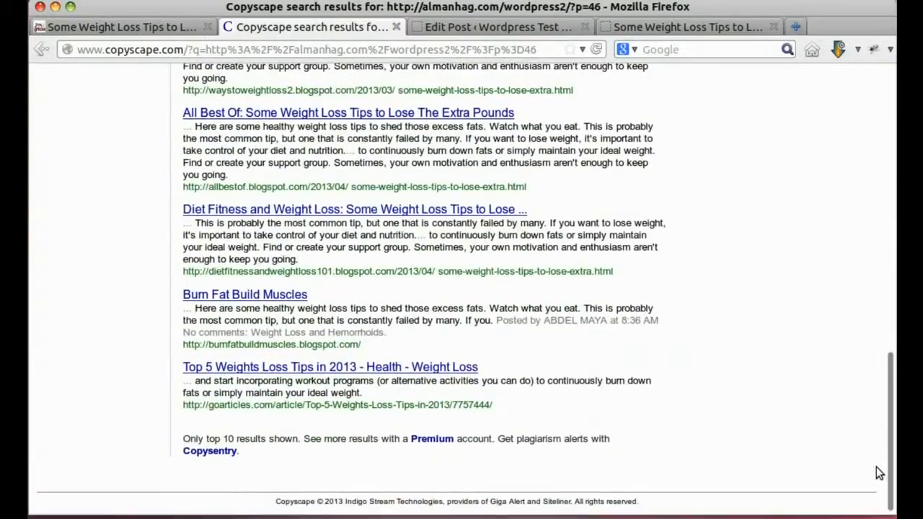
scroll("up", 3)
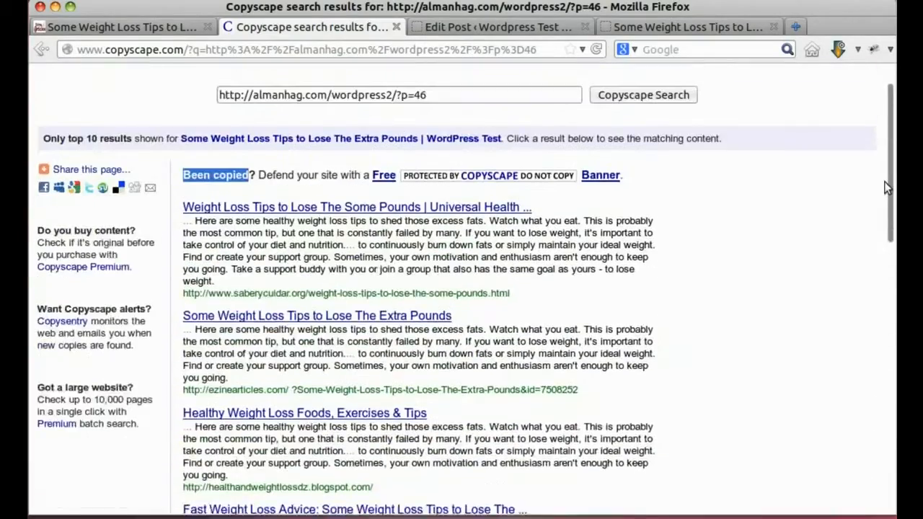
scroll("up", 3)
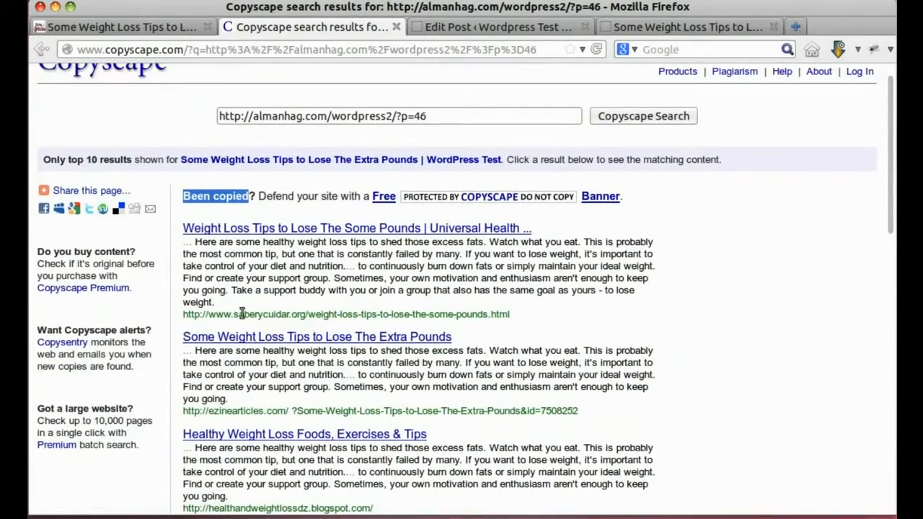
scroll("down", 3)
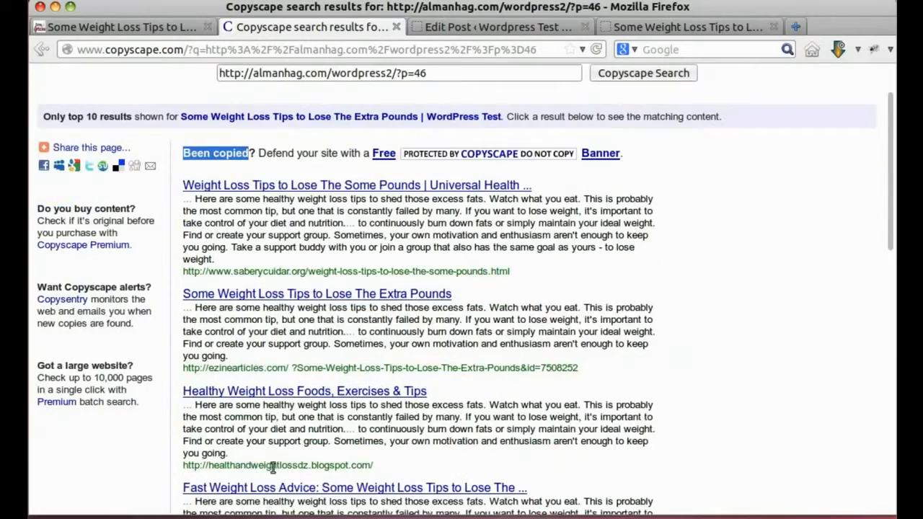
scroll("up", 3)
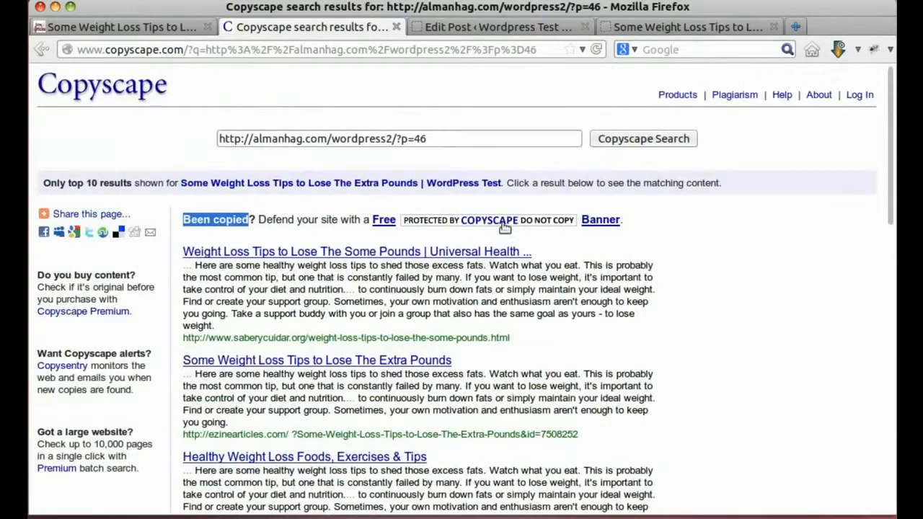
left_click(496, 27)
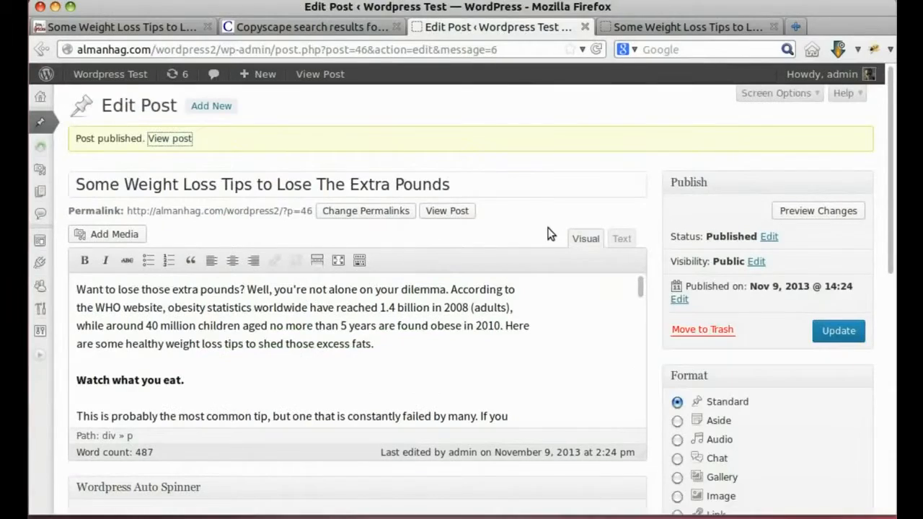
- Run 'Rewrite the post' in the Wordpress Auto Spinner box
scroll("down", 3)
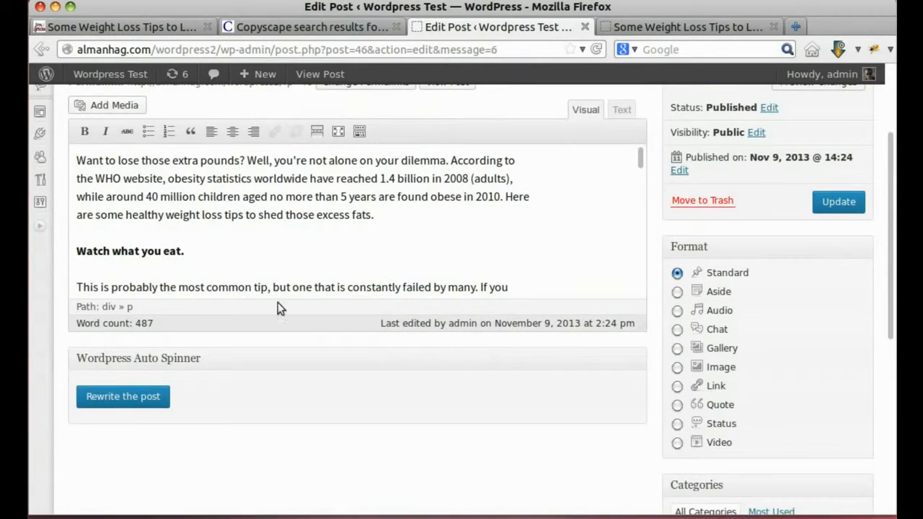
left_click(123, 397)
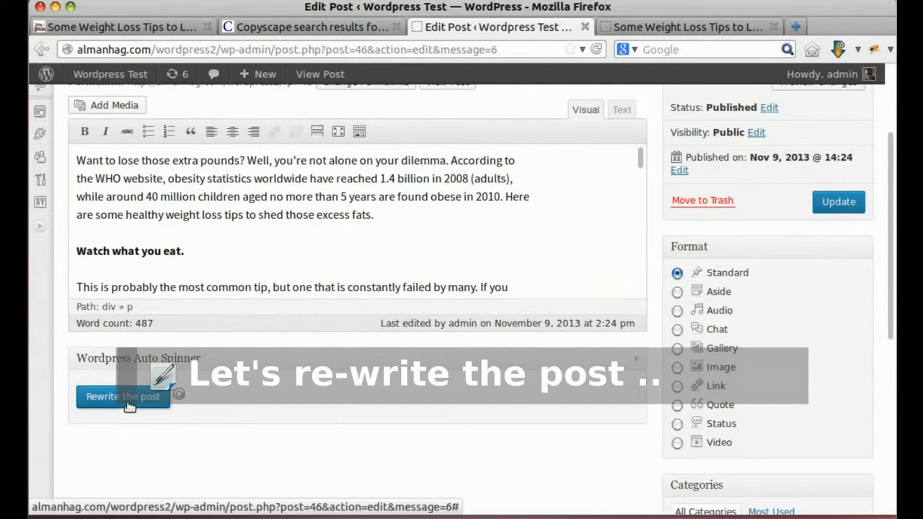
scroll("down", 3)
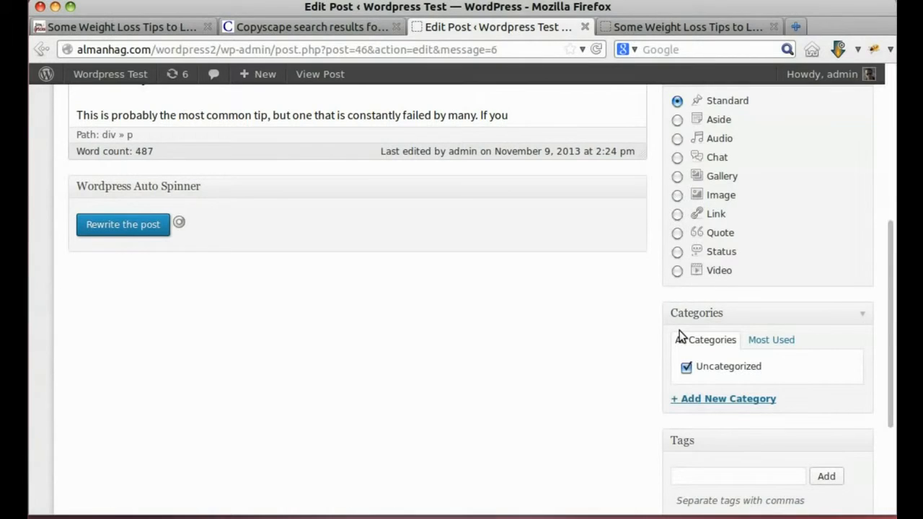
left_click(123, 224)
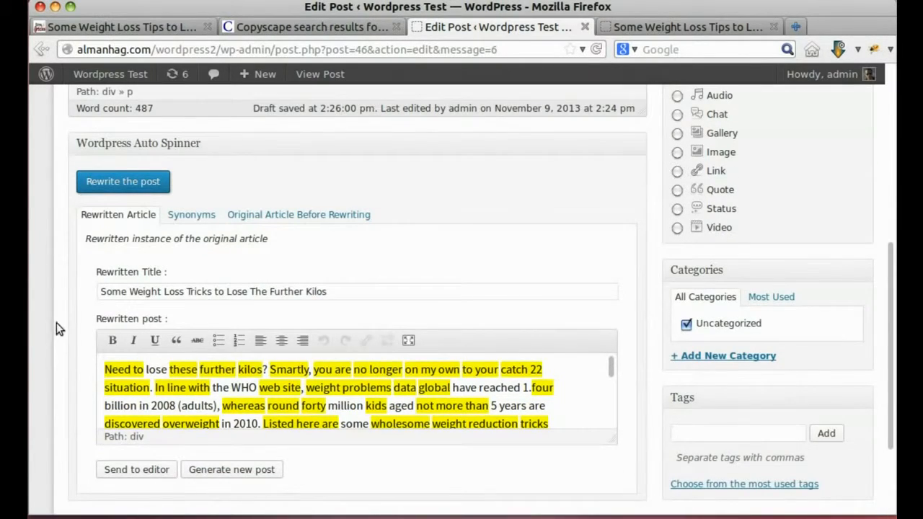
- Select the original opening 'Want to lose those extra pounds' and compare it with the rewrite
scroll("down", 3)
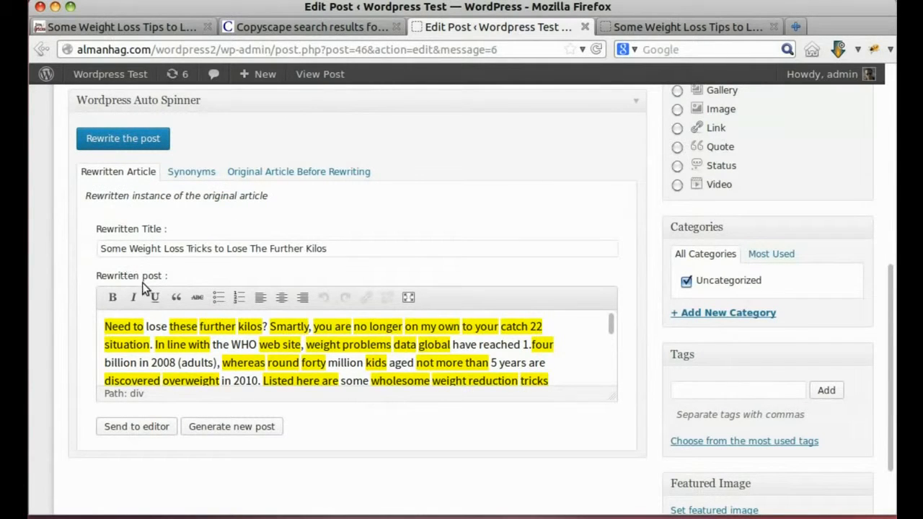
scroll("up", 3)
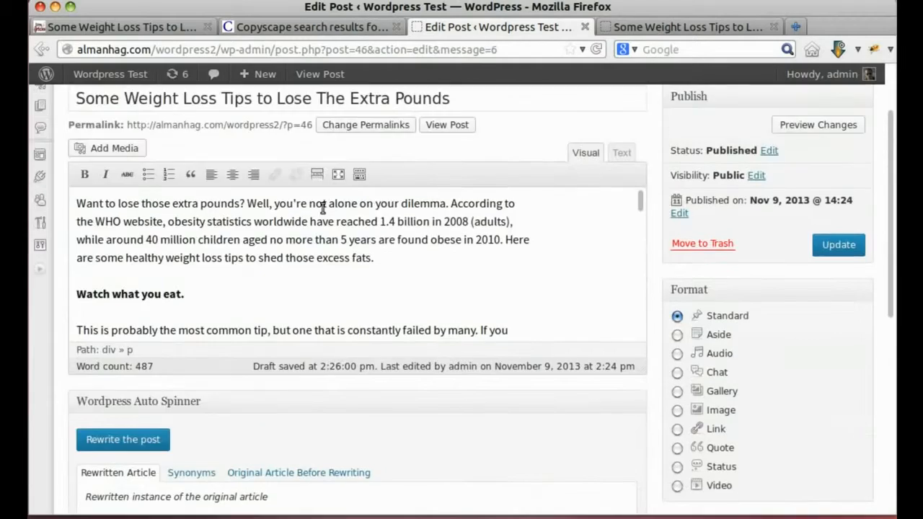
left_click(838, 245)
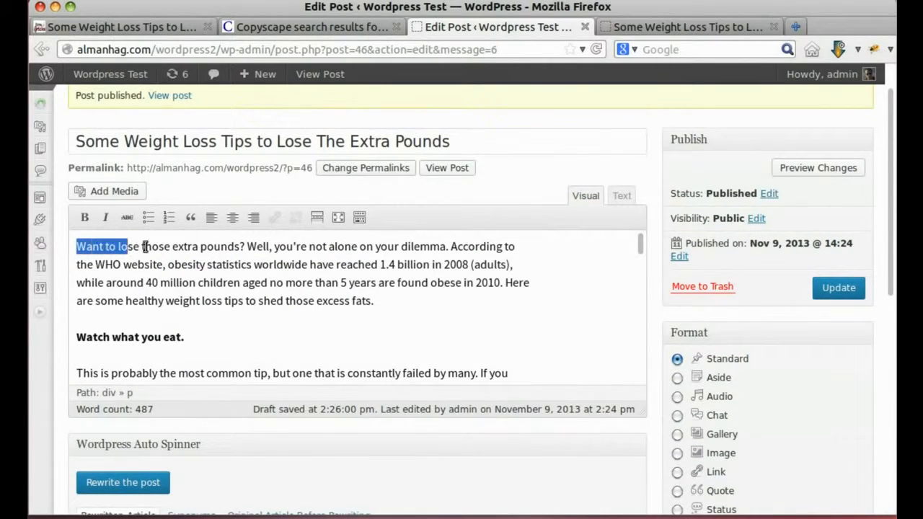
left_click_drag(77, 245, 242, 246)
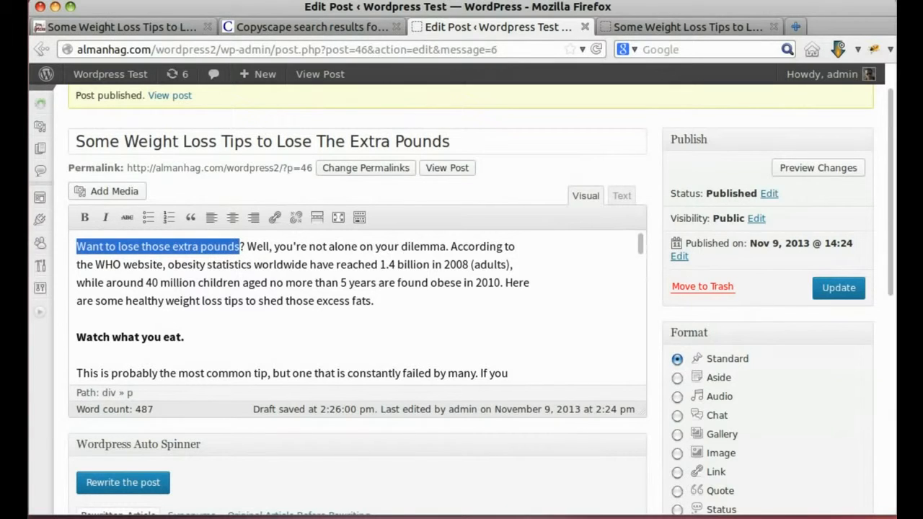
scroll("down", 3)
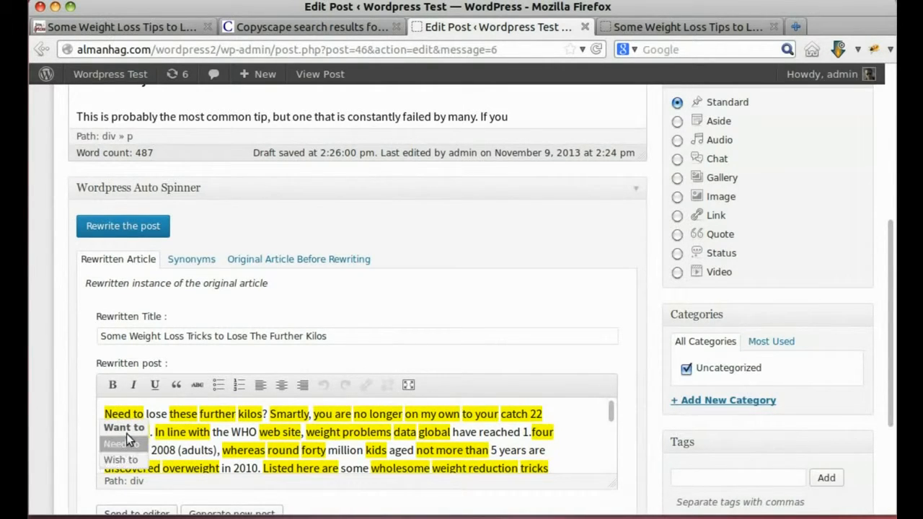
- Choose the synonyms 'Wish to' and 'Neatly', then send the spun article to the editor
left_click(121, 459)
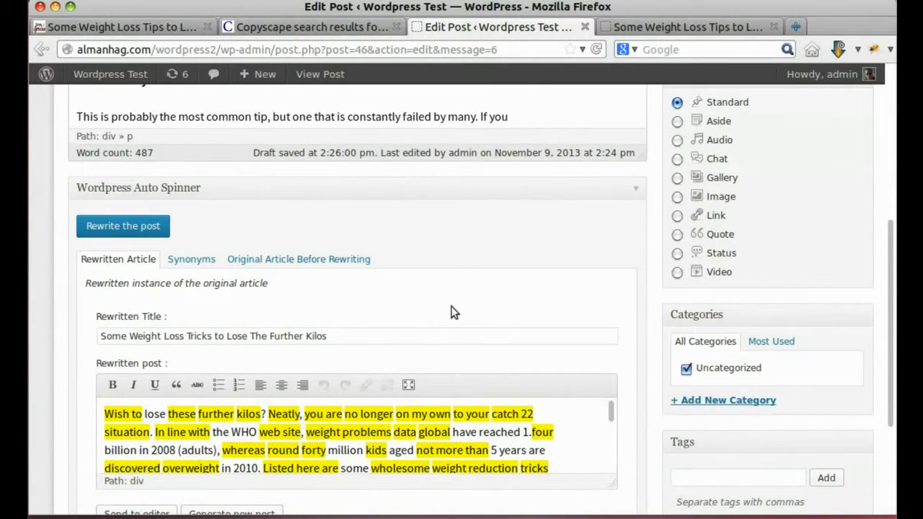
scroll("down", 3)
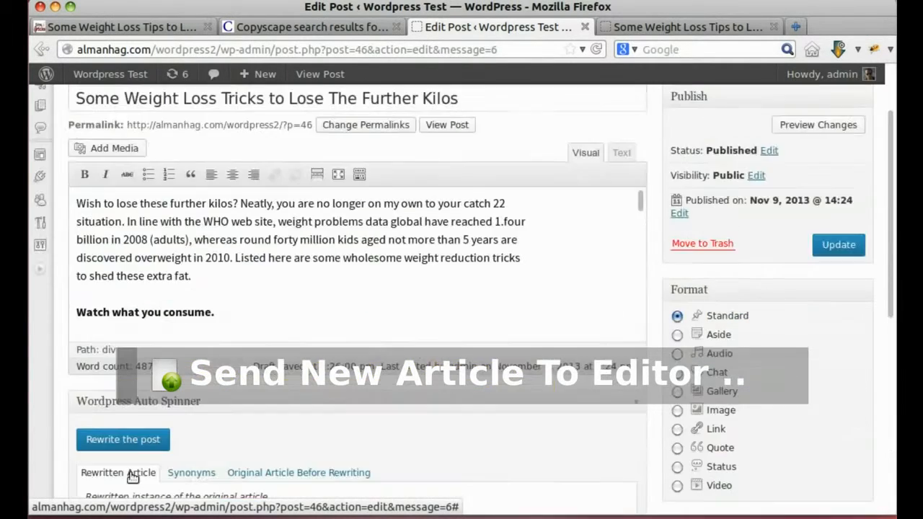
scroll("up", 3)
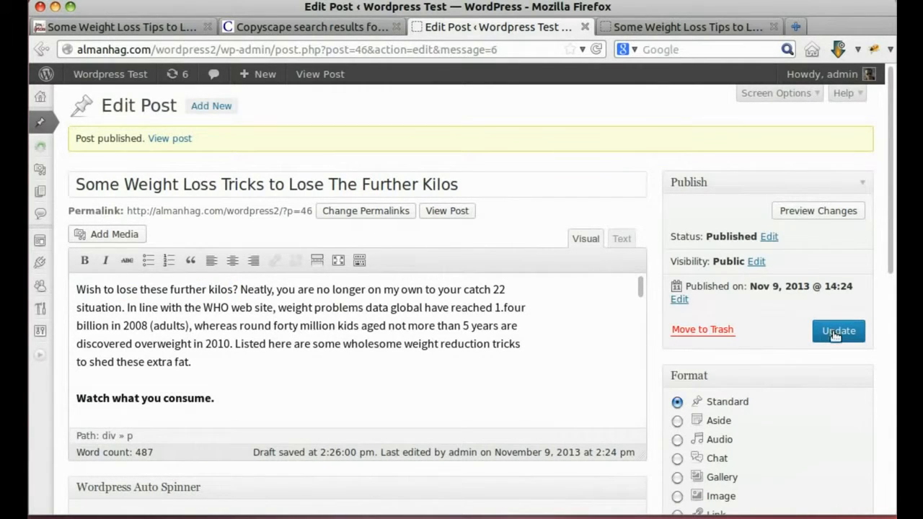
- Update the post with the spun title 'Some Weight Loss Tricks to Lose The Further Kilos'
left_click(837, 330)
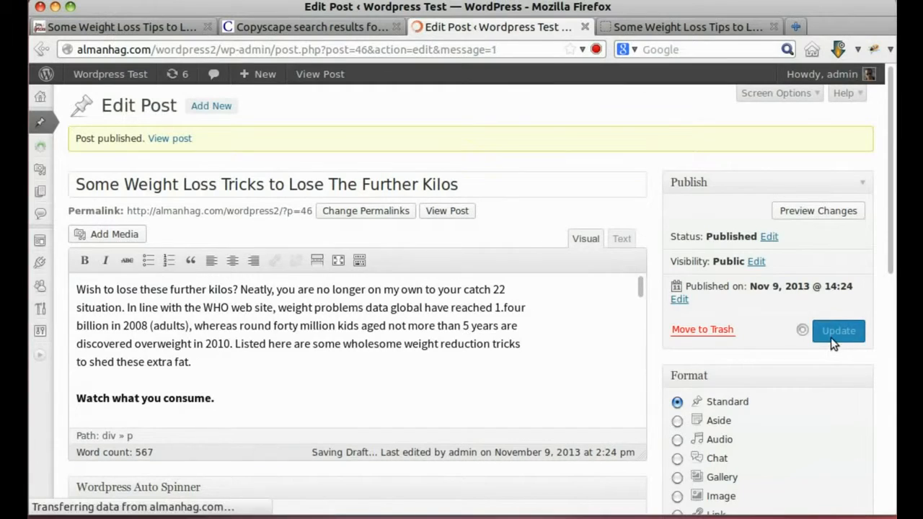
left_click(837, 330)
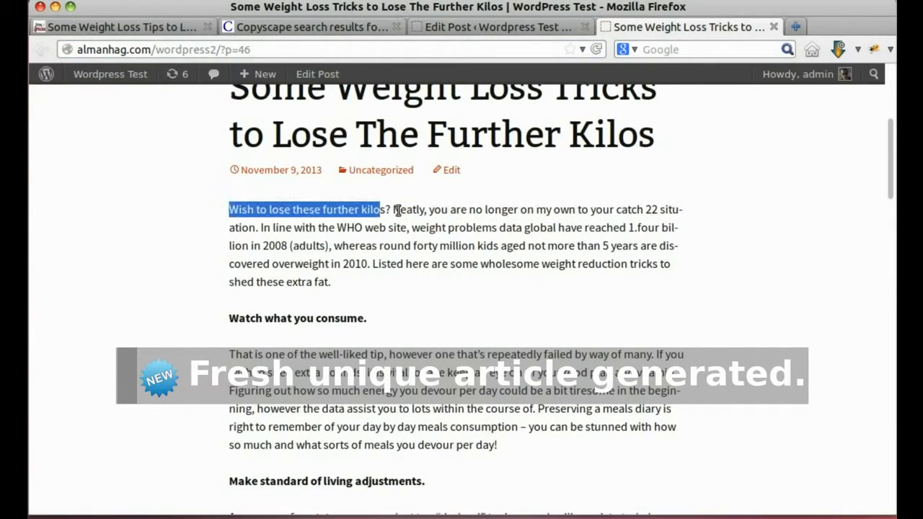
- Scroll the live post to check the rewritten title and text
scroll("down", 3)
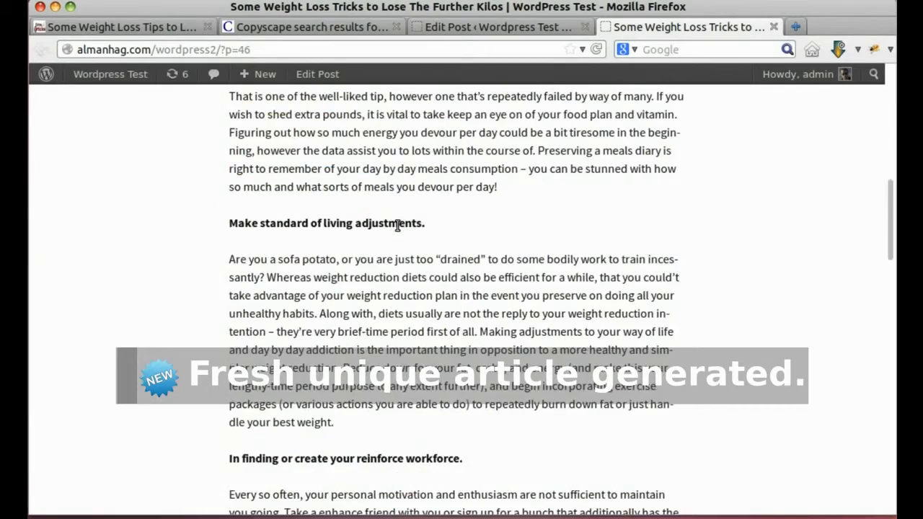
scroll("up", 3)
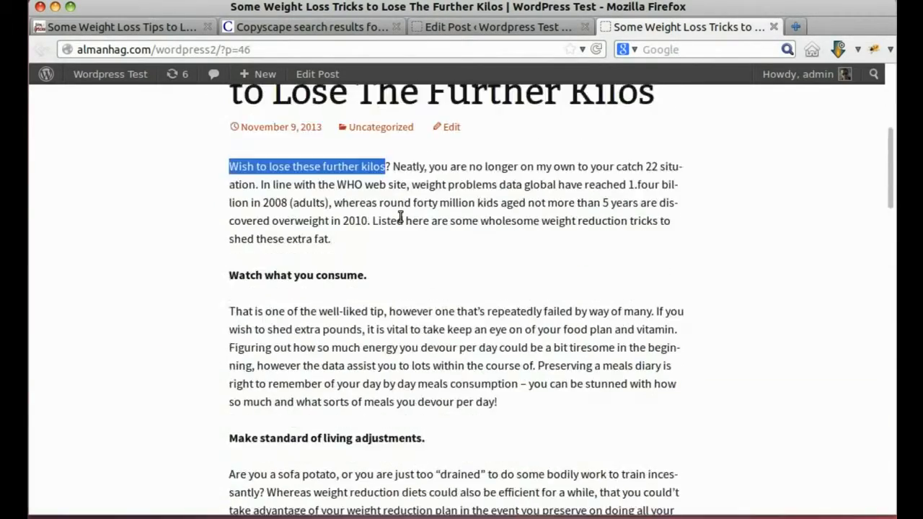
scroll("up", 3)
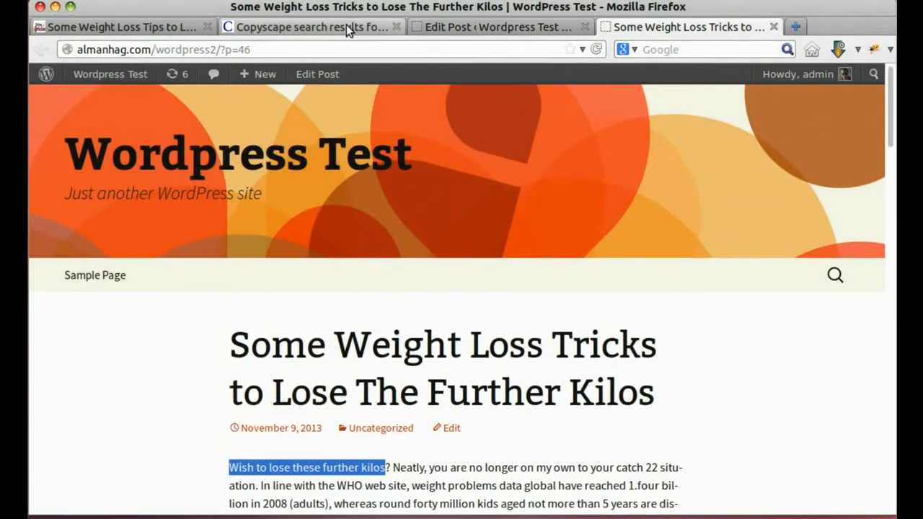
left_click(310, 27)
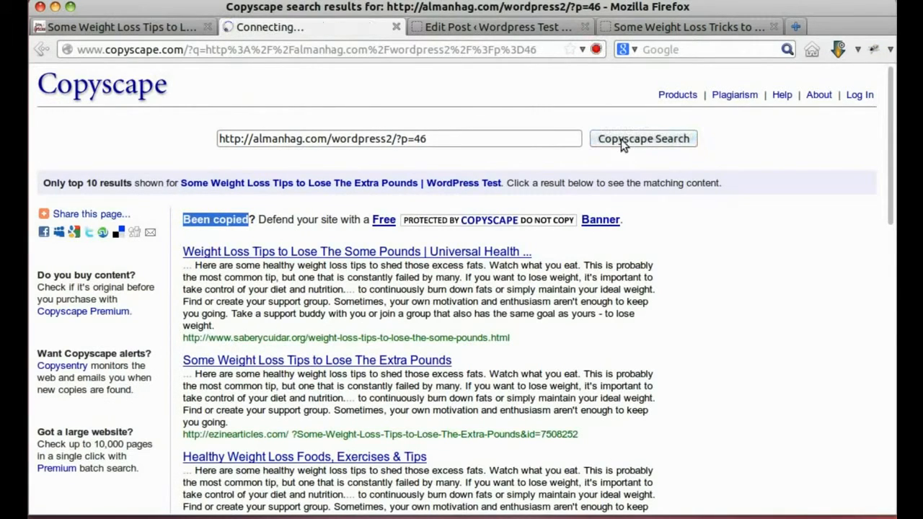
- Rerun Copyscape on the post URL and confirm 'No results were found'
left_click(642, 139)
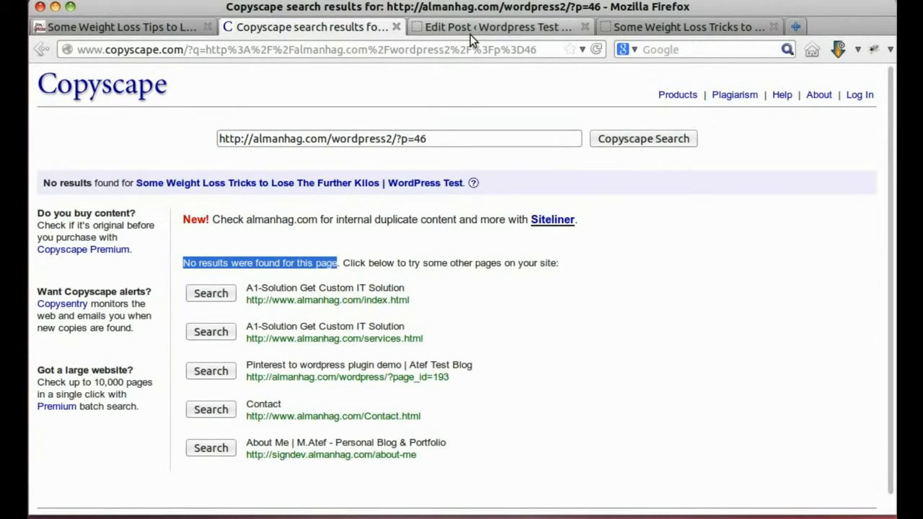
left_click(497, 26)
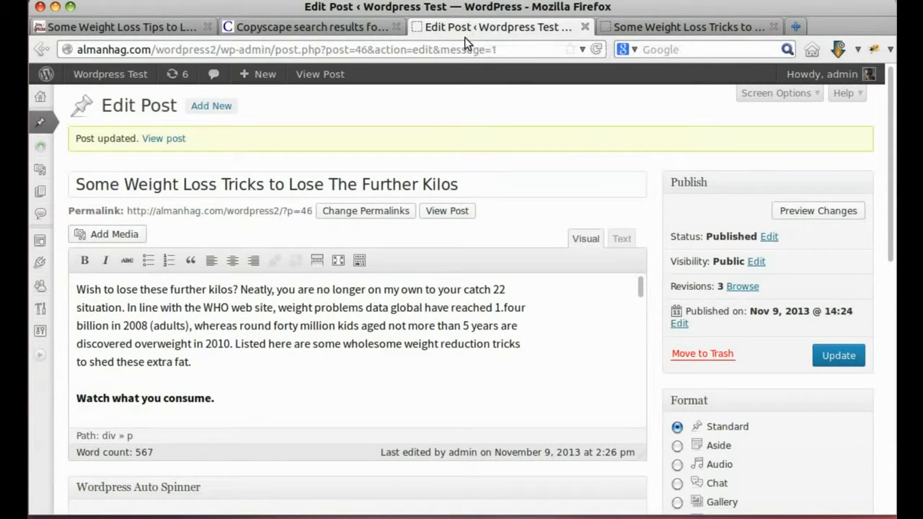
- Open the WP Spinner settings page and view the available thesaurus languages
left_click(41, 147)
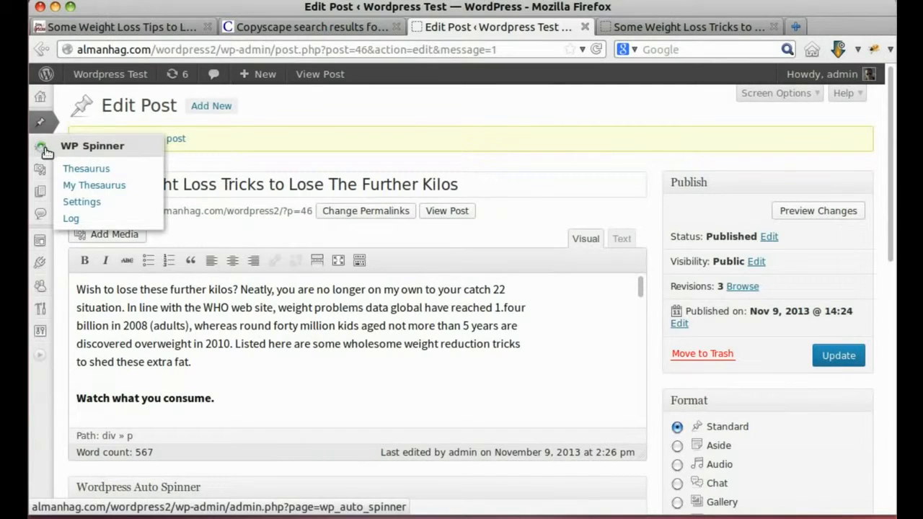
mouse_move(82, 202)
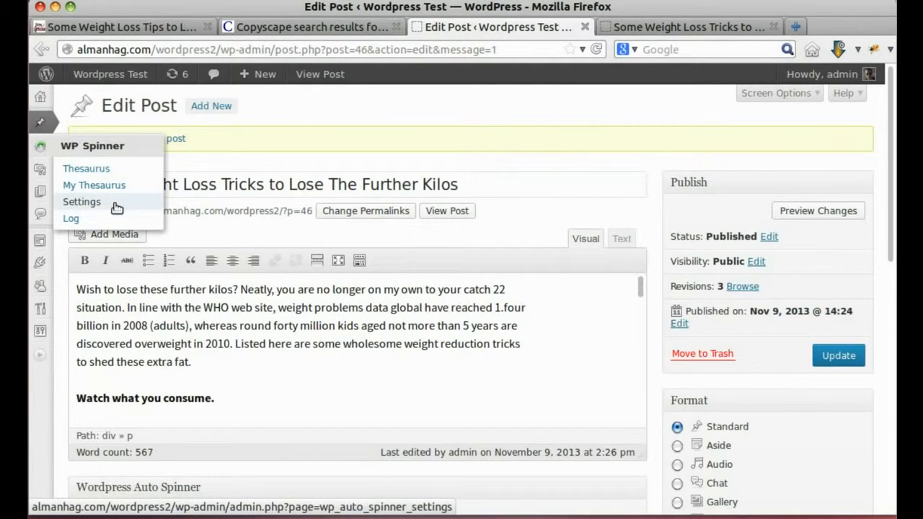
left_click(81, 201)
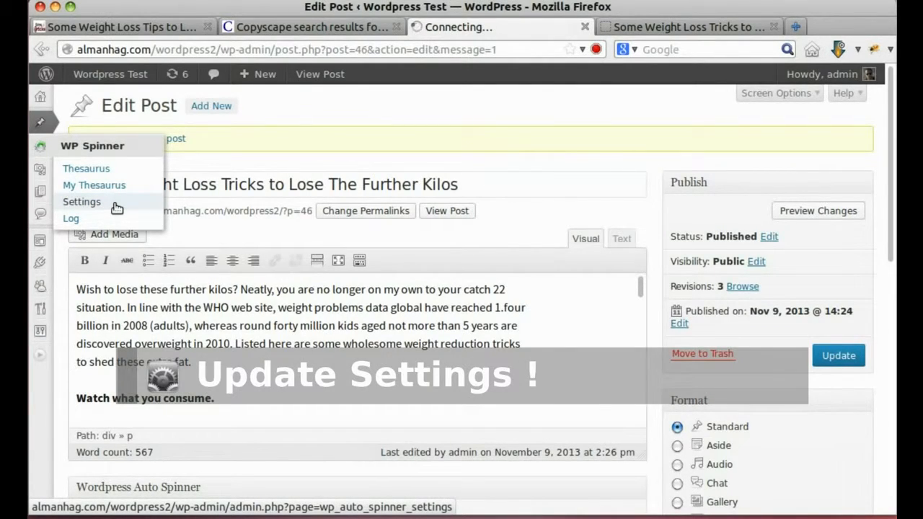
left_click(82, 202)
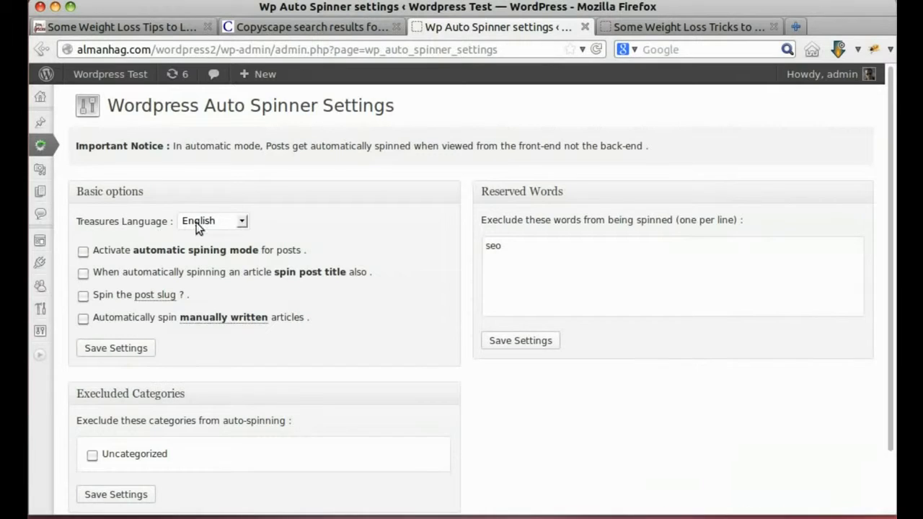
left_click(212, 221)
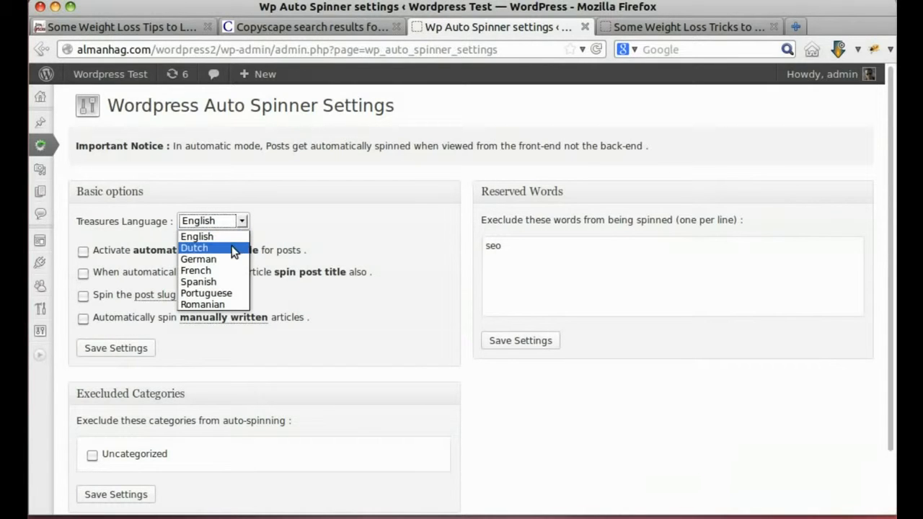
mouse_move(224, 303)
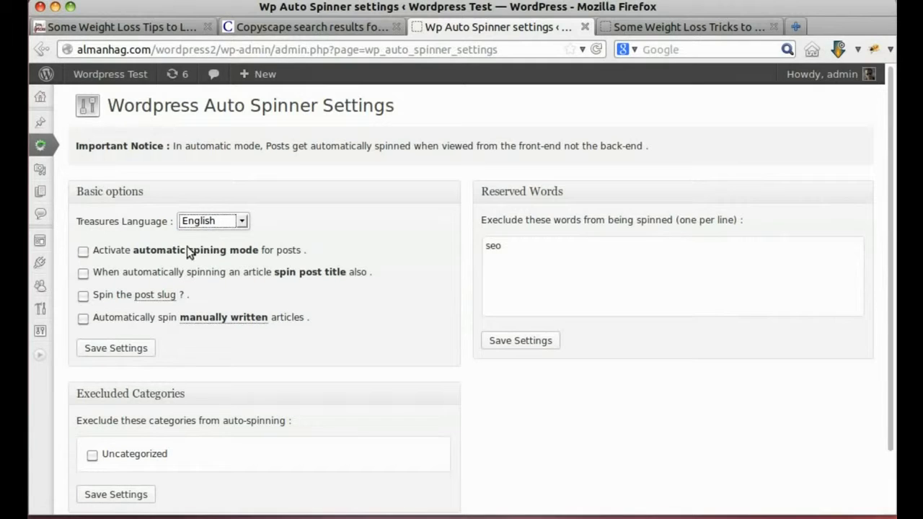
mouse_move(75, 252)
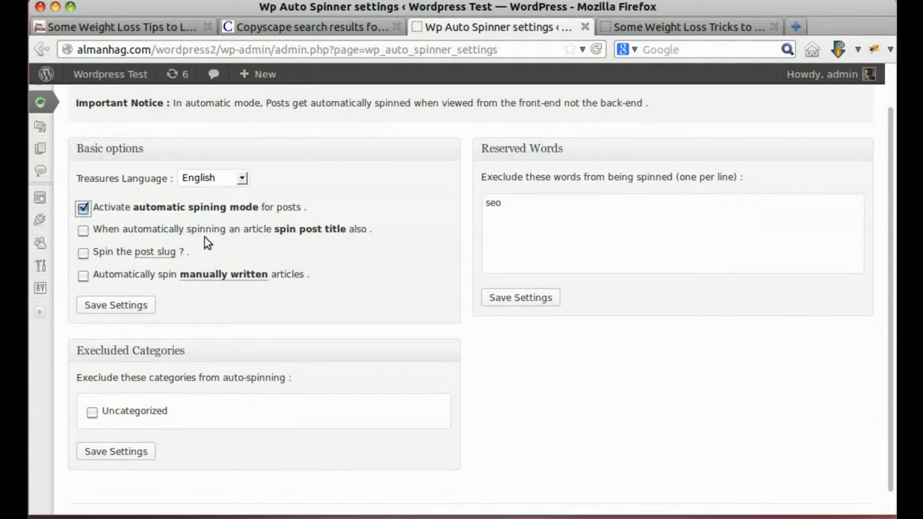
- Enable title and slug spinning, exclude Uncategorized, and save the settings
left_click(83, 230)
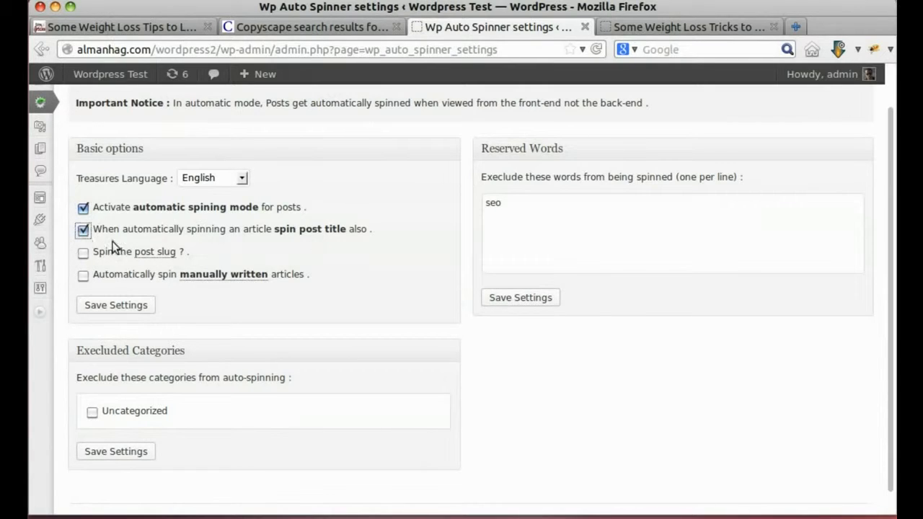
left_click(82, 252)
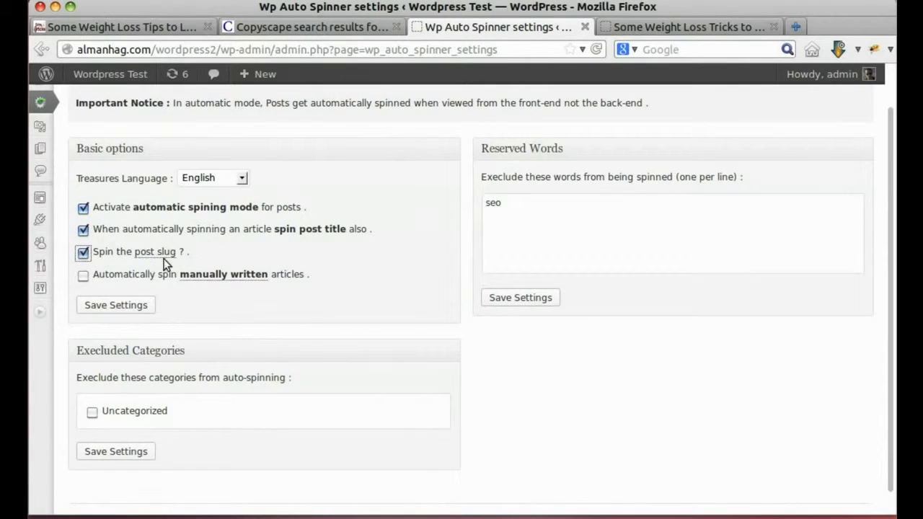
mouse_move(314, 282)
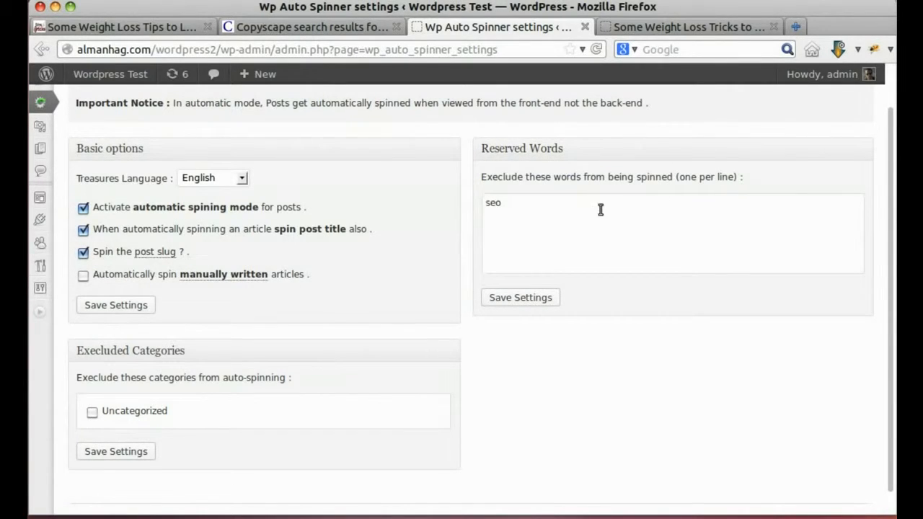
scroll("down", 3)
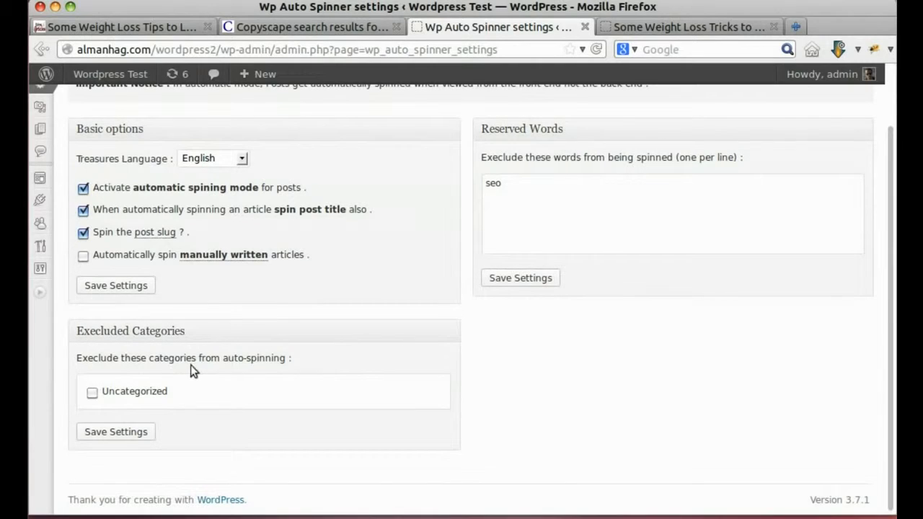
left_click(92, 392)
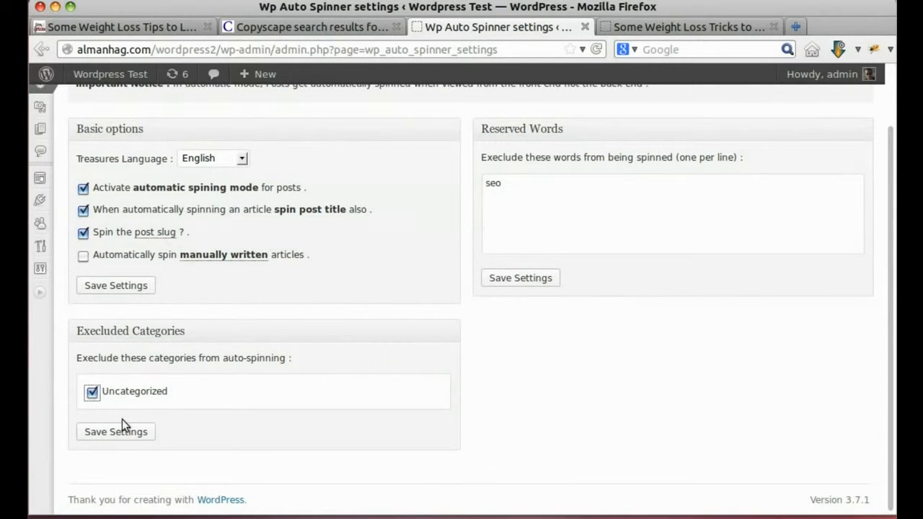
left_click(116, 431)
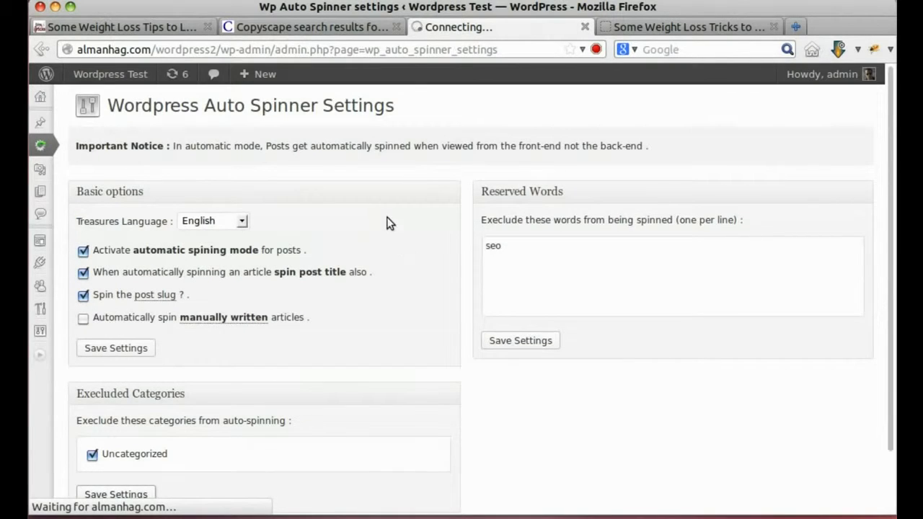
left_click(116, 347)
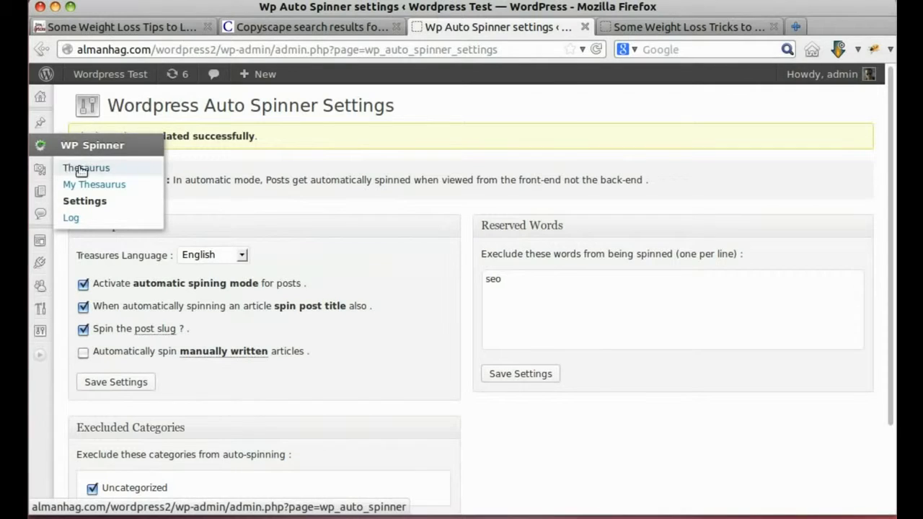
- Open the English thesaurus and view synonyms for 'one day' and 'a computer' ('a pc')
left_click(86, 167)
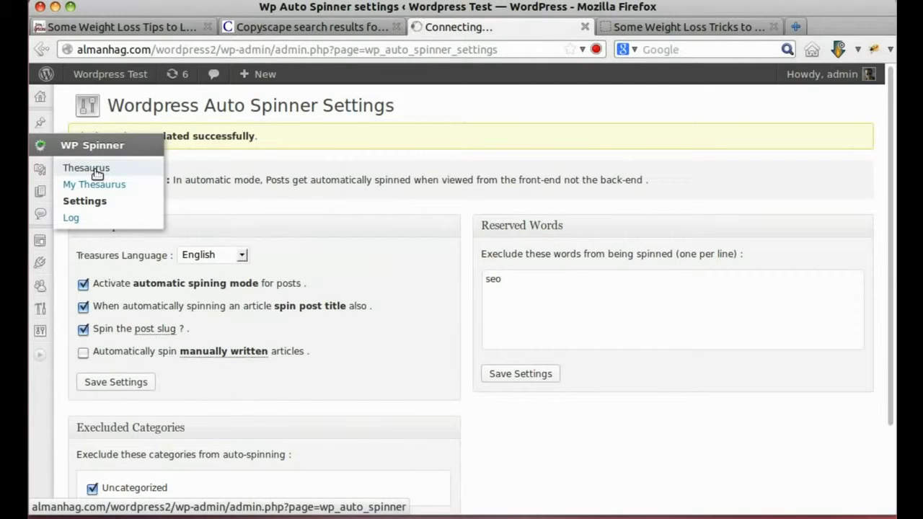
left_click(86, 167)
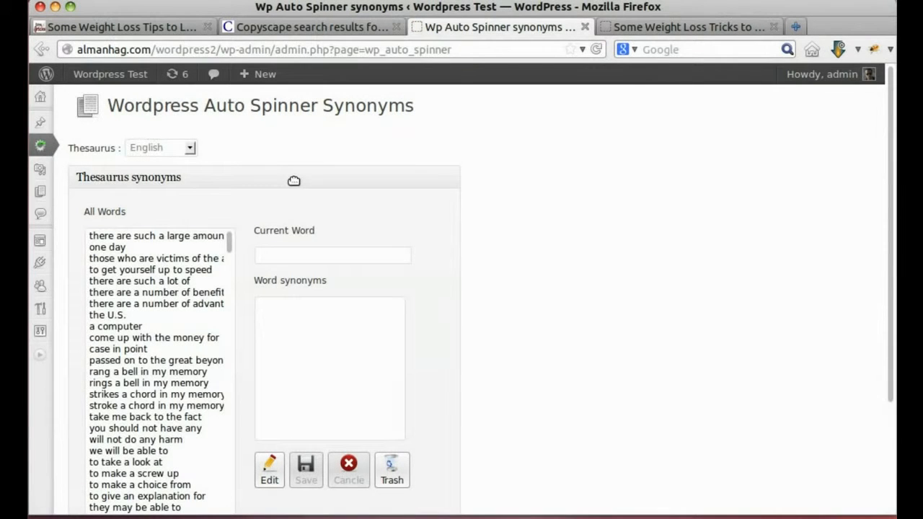
scroll("down", 3)
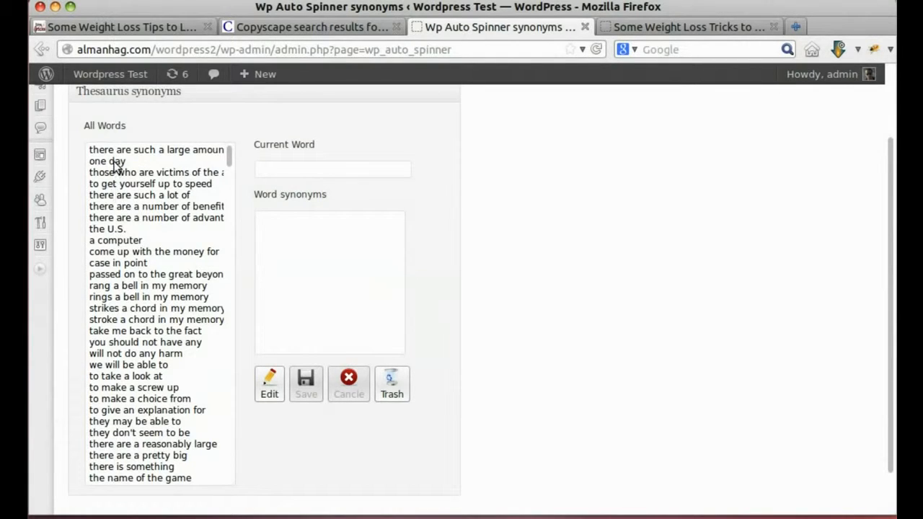
left_click(107, 161)
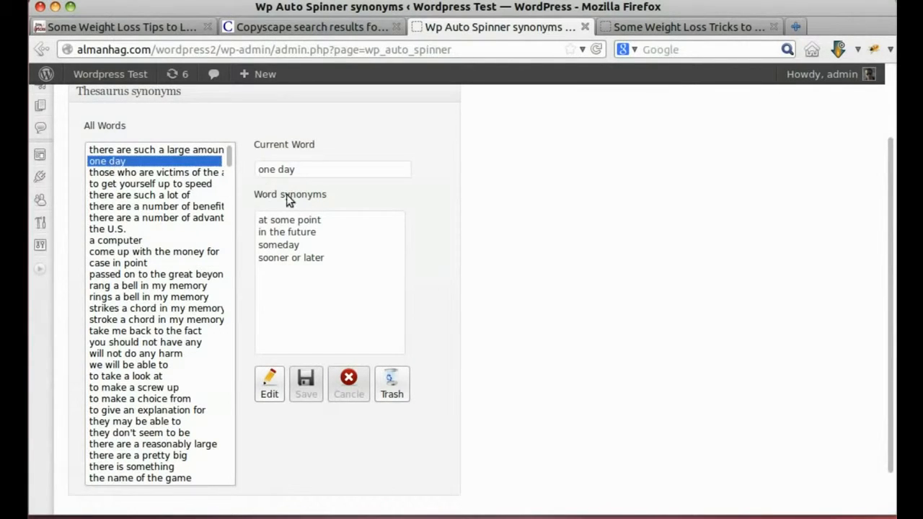
mouse_move(283, 255)
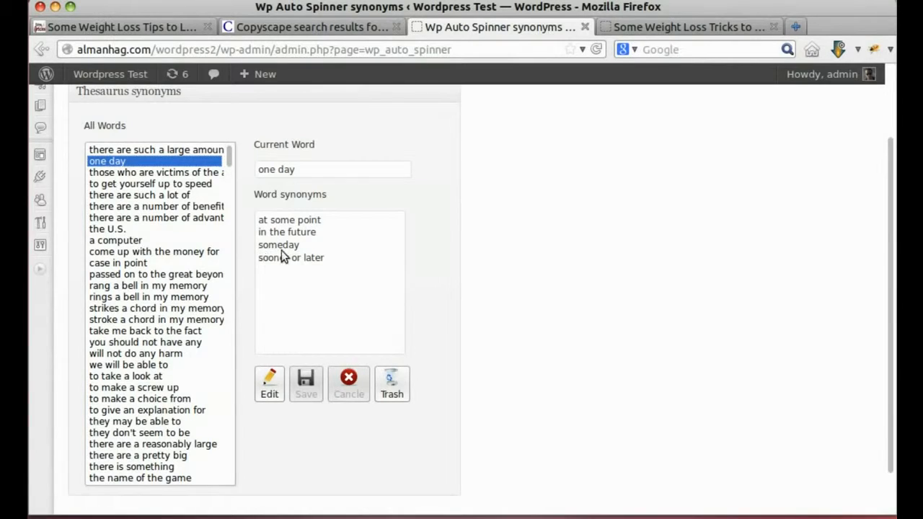
mouse_move(117, 248)
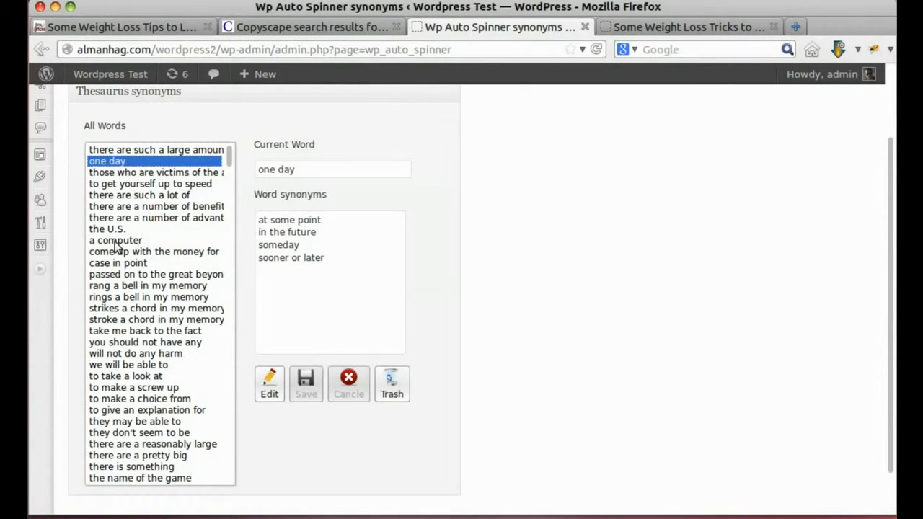
left_click(115, 240)
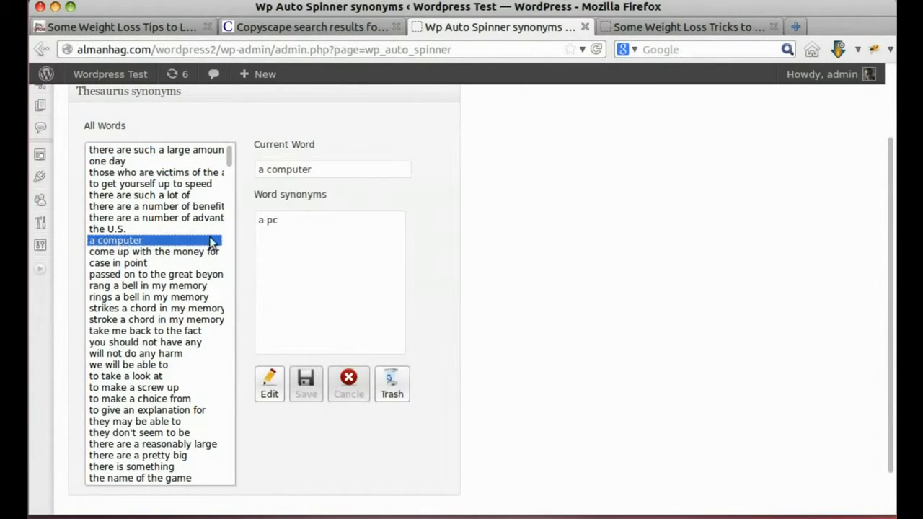
mouse_move(383, 388)
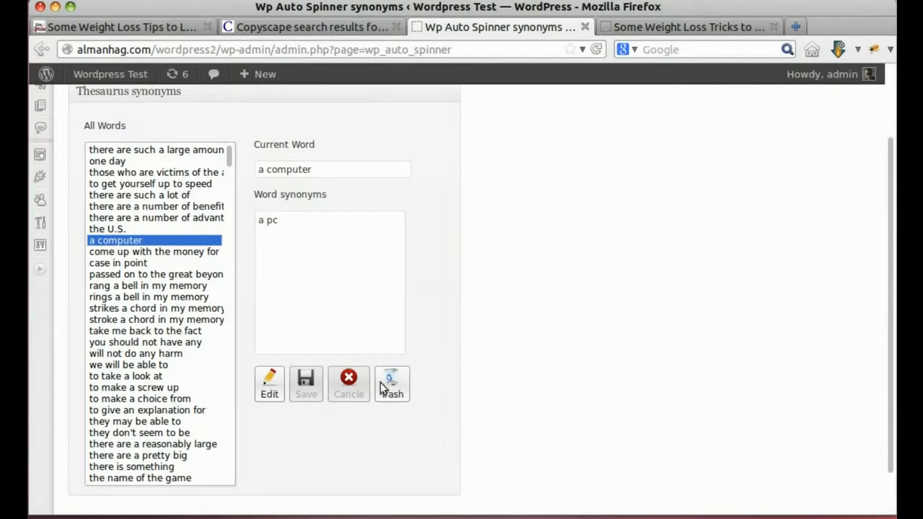
mouse_move(328, 393)
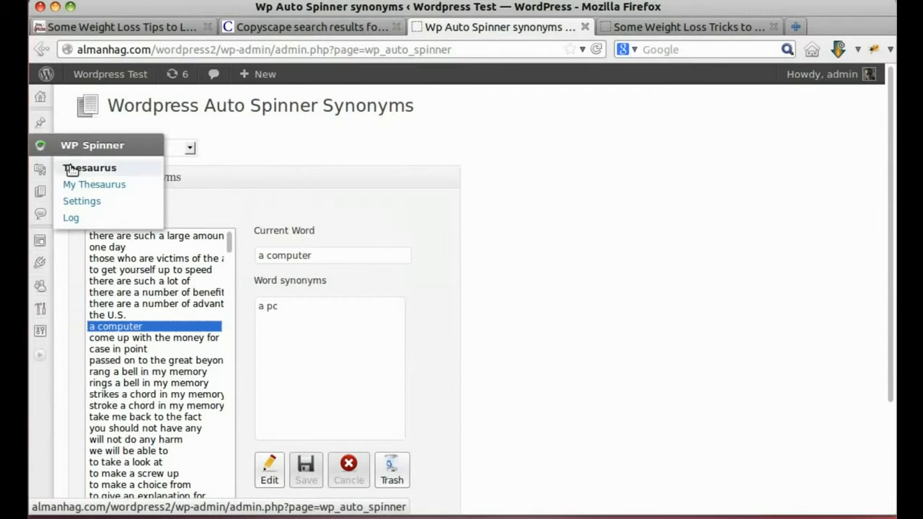
- Add 'SEO' with synonym 'Search Engine Optimization' to My Thesaurus and check the entry
left_click(94, 184)
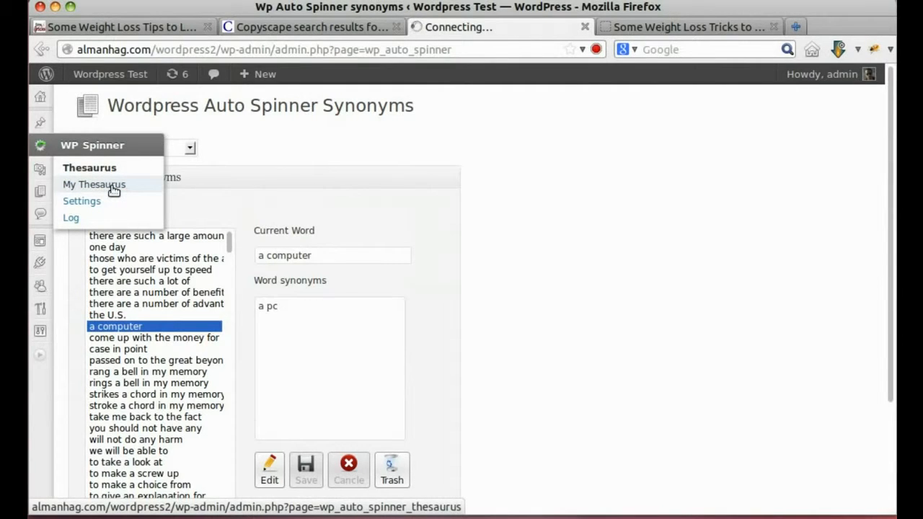
left_click(93, 185)
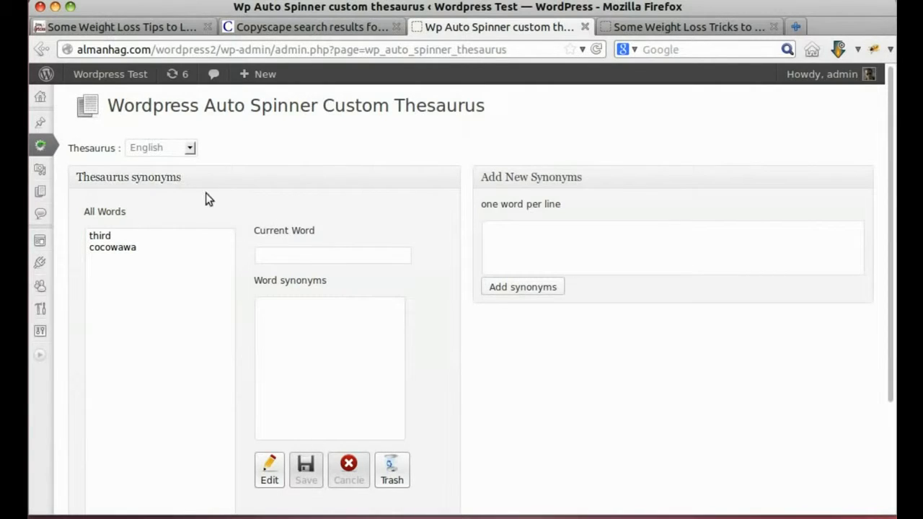
left_click(671, 247)
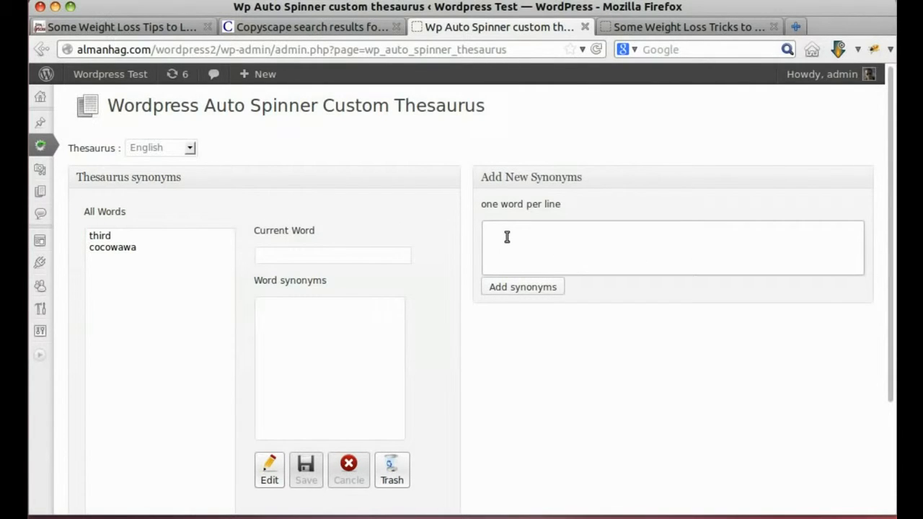
type("SEO")
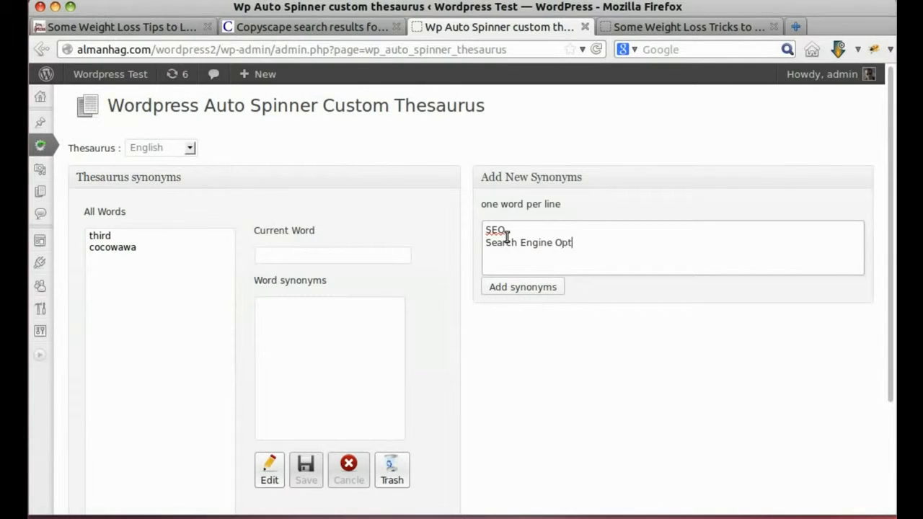
type("imization")
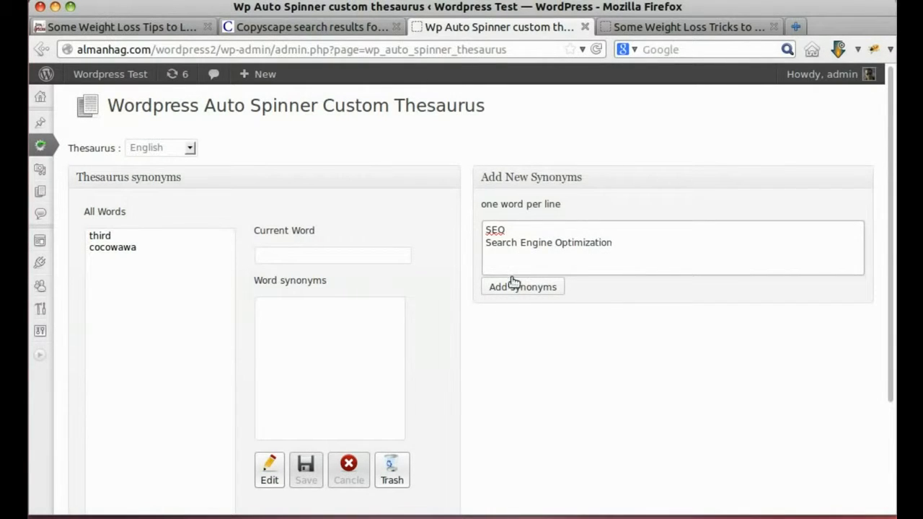
left_click(522, 286)
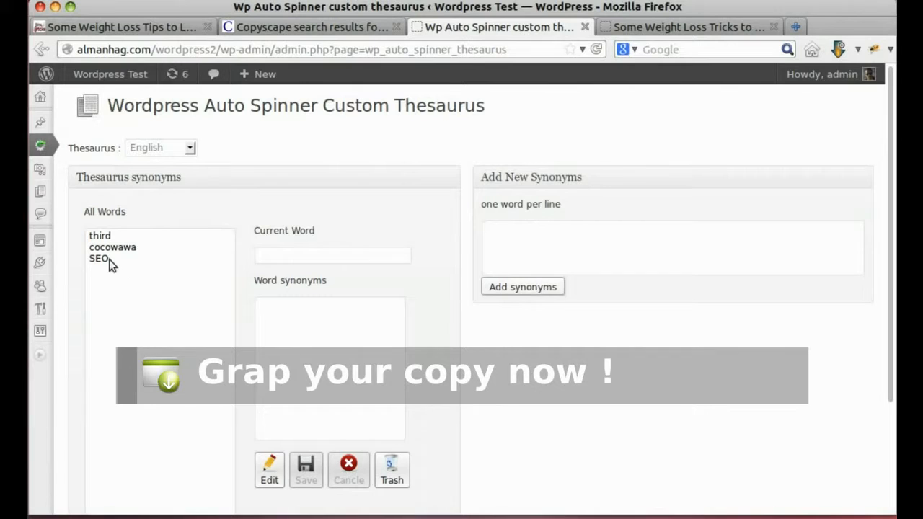
left_click(99, 258)
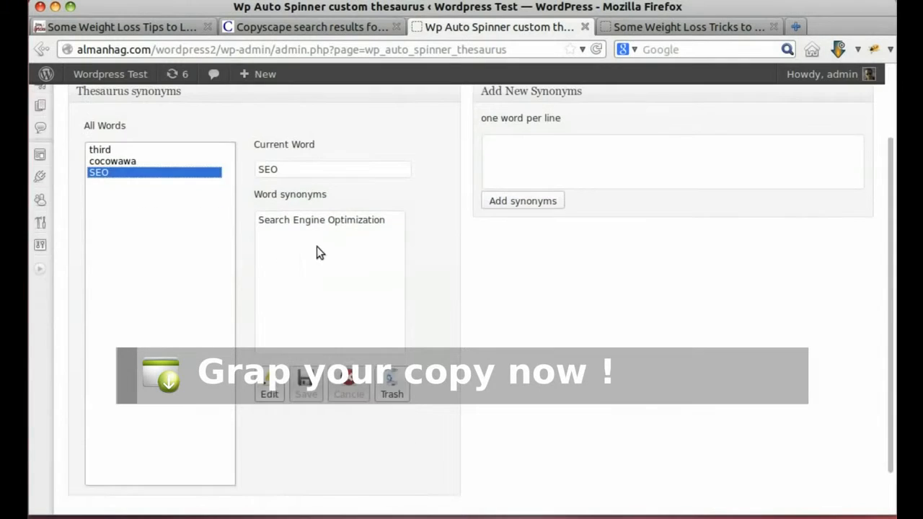
scroll("up", 3)
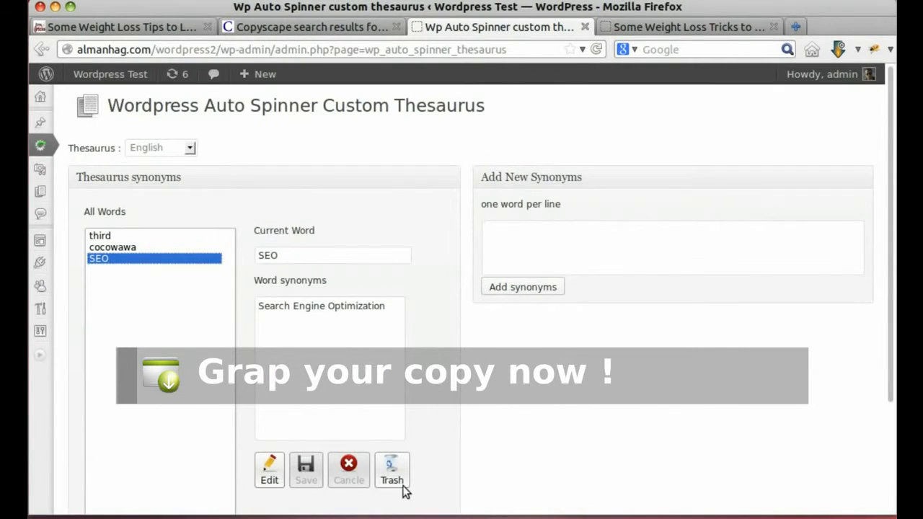